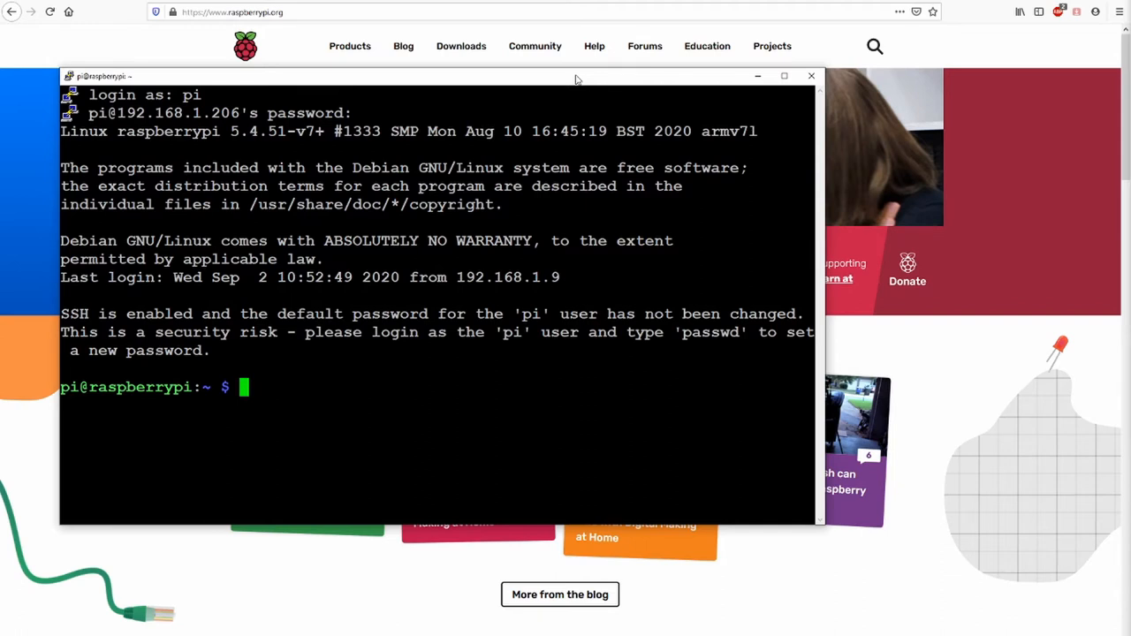
# Run sudo apt-get update to refresh the Pi's package lists
pyautogui.write('sudo')
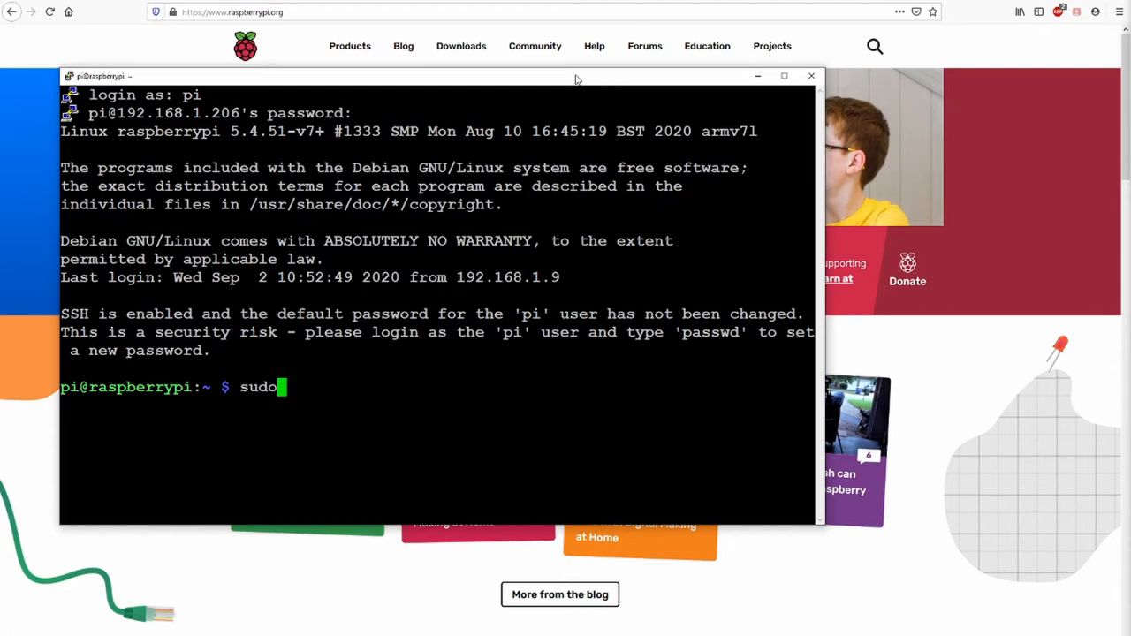
pyautogui.write('apt')
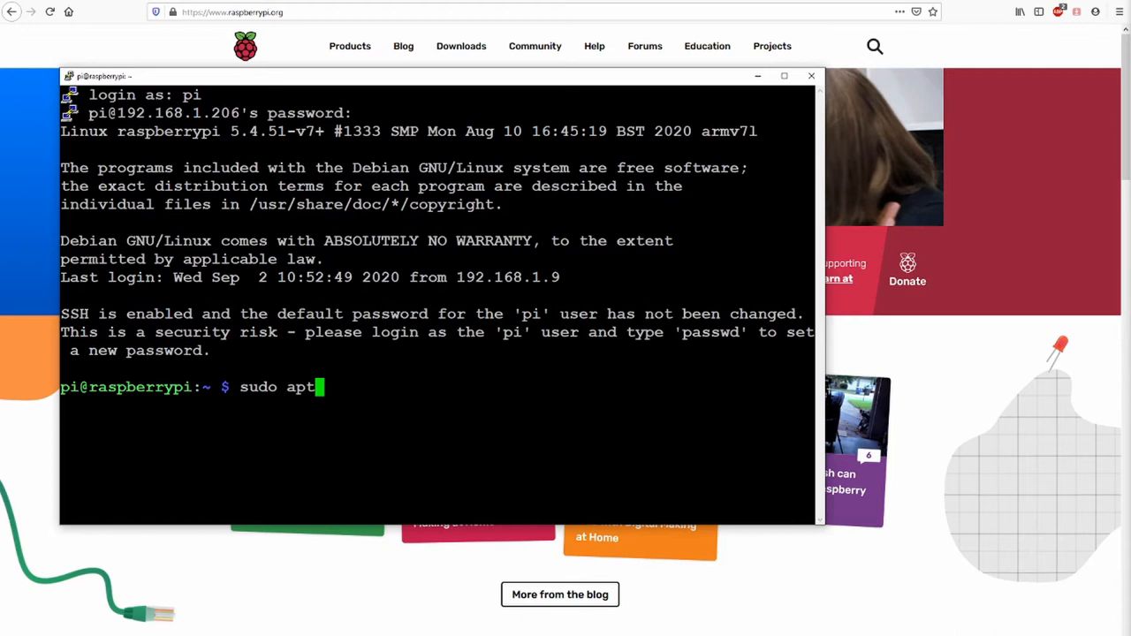
pyautogui.write('-')
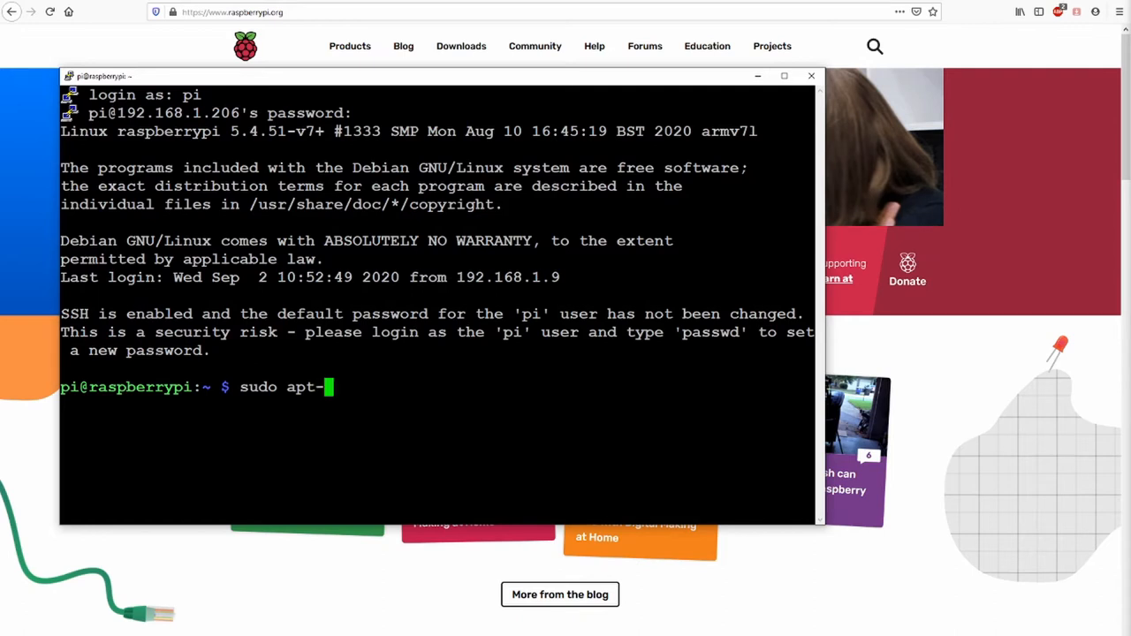
pyautogui.write('get')
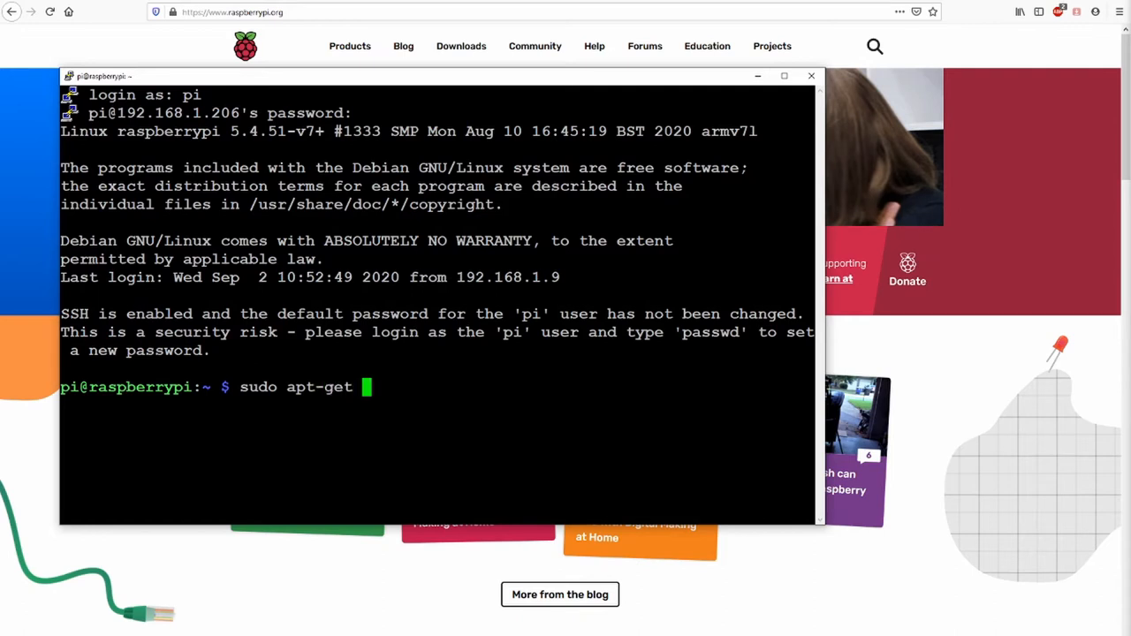
pyautogui.write('update')
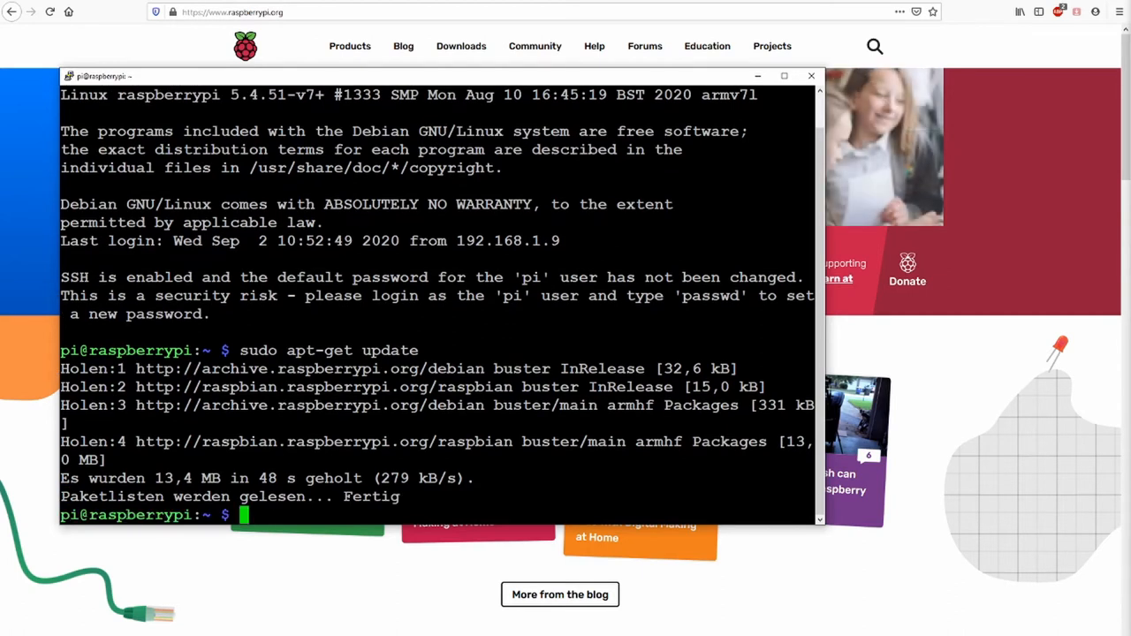
# Run sudo apt-get upgrade and confirm with J to install the 12 package upgrades
pyautogui.write('sud')
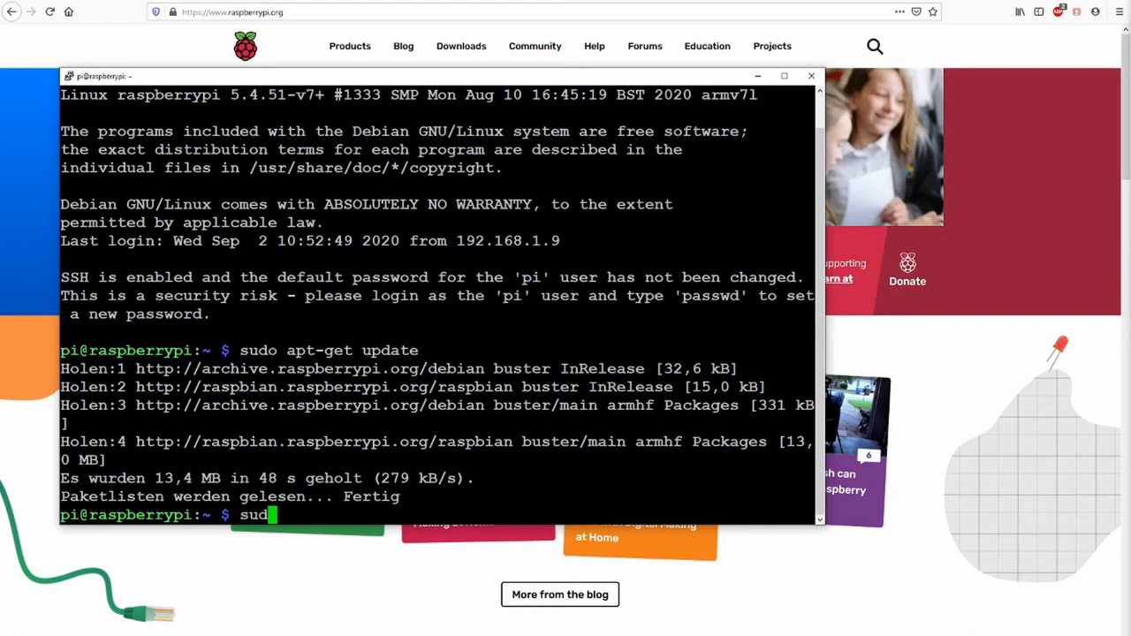
pyautogui.write('apt-g')
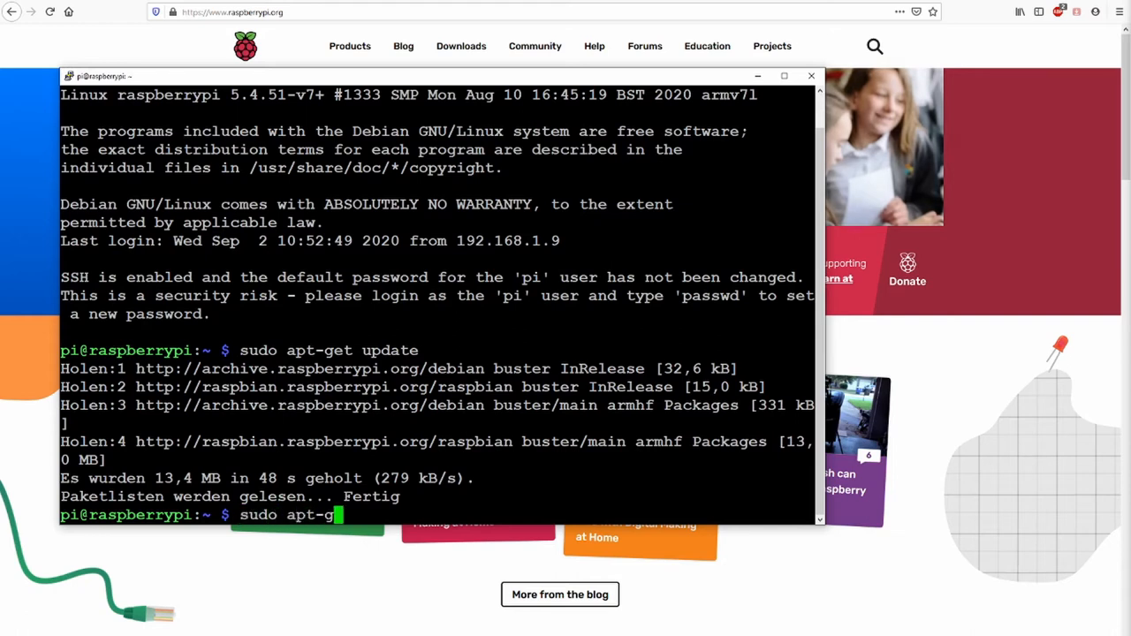
pyautogui.write('et')
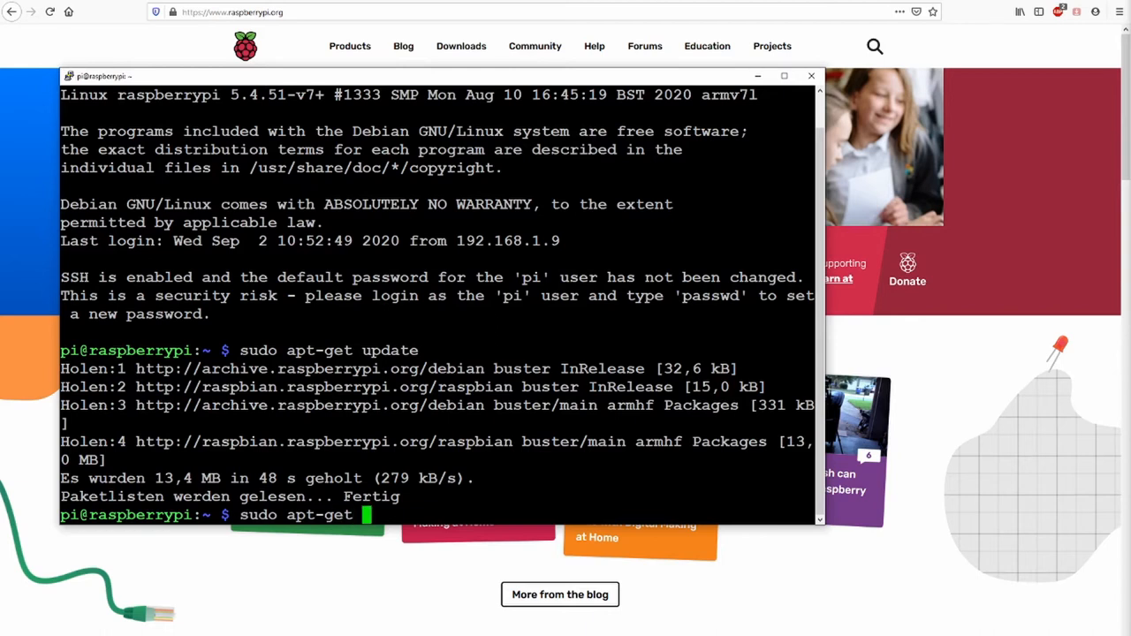
pyautogui.write('up')
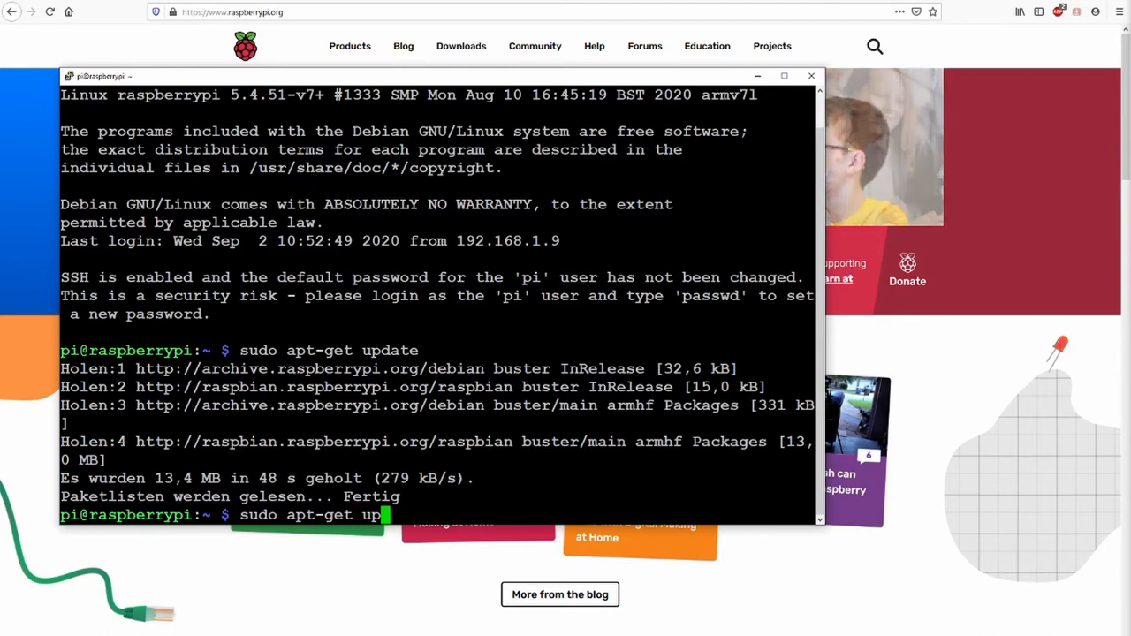
pyautogui.write('garde')
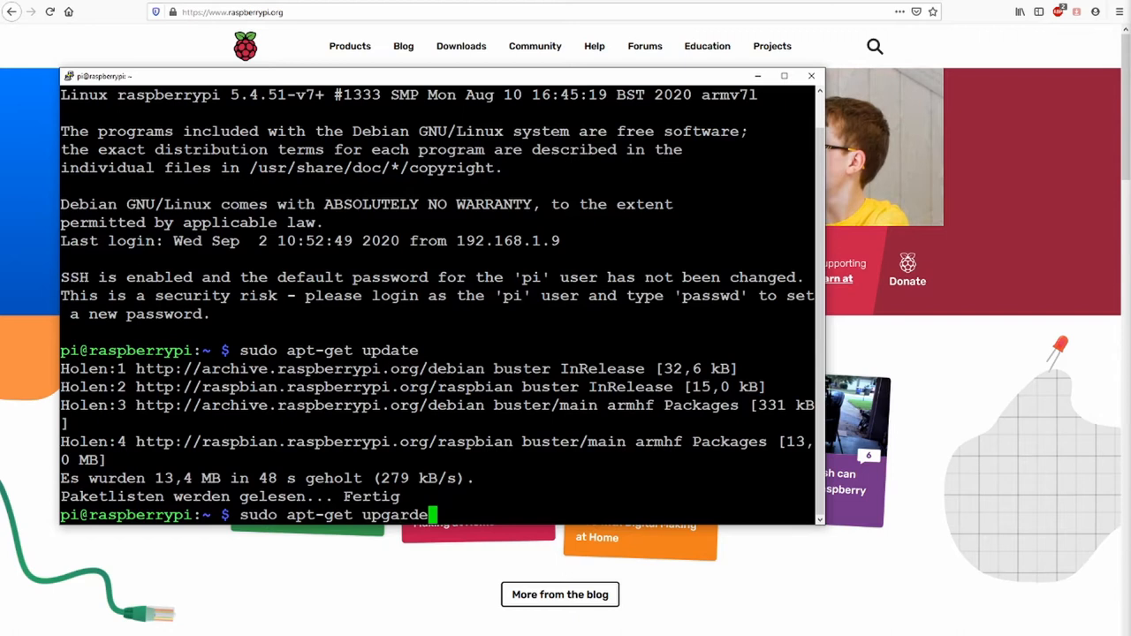
pyautogui.press('BackSpace')
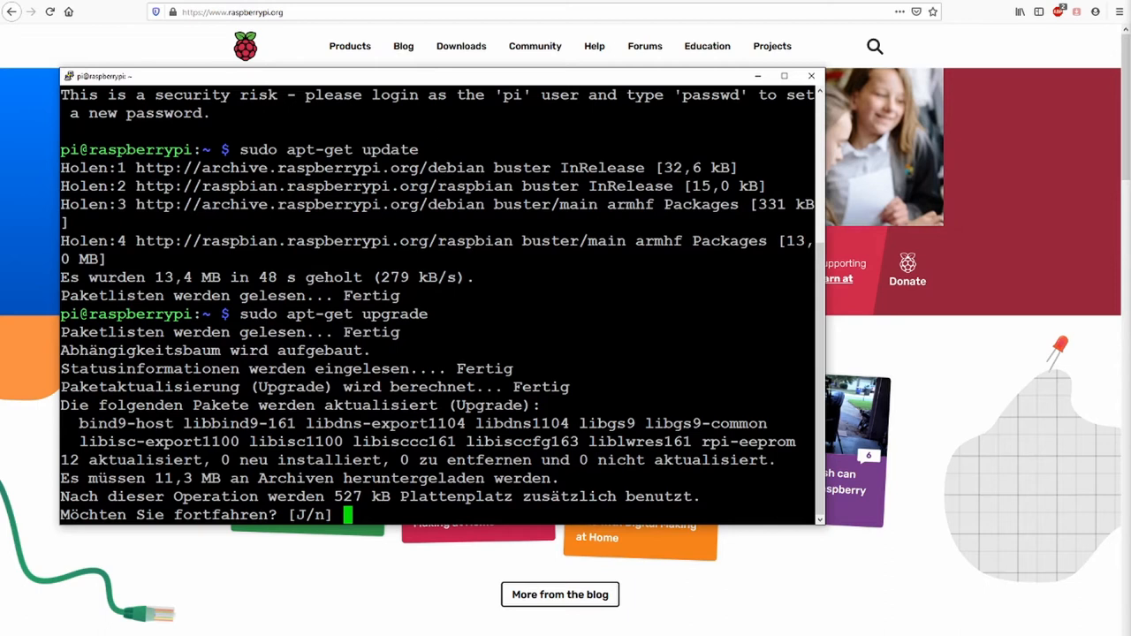
pyautogui.write('J')
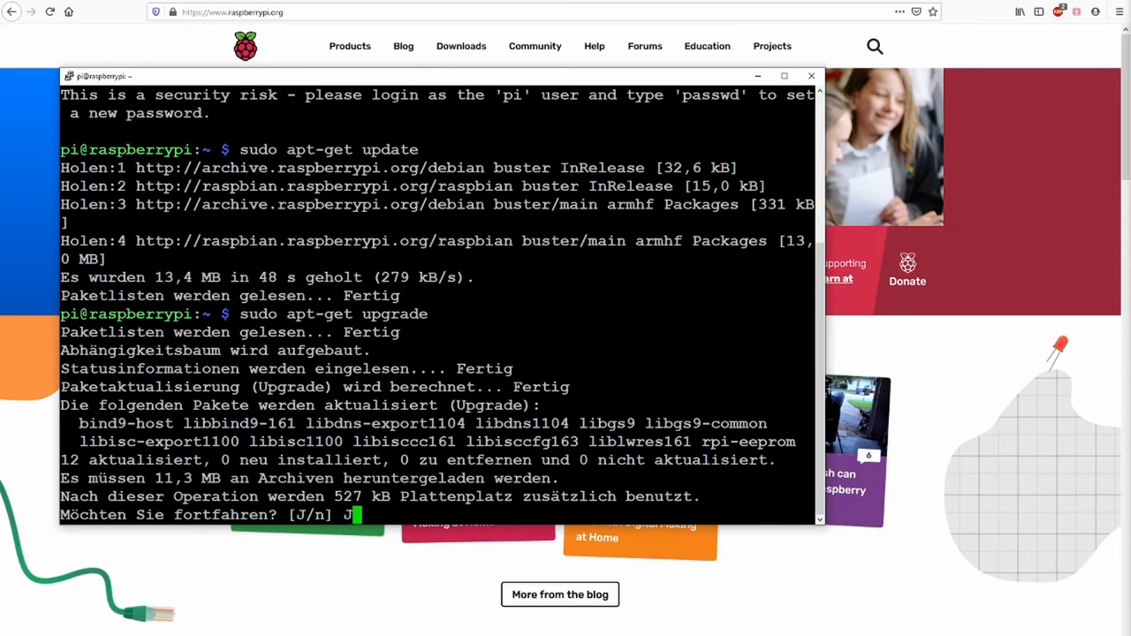
pyautogui.press('enter')
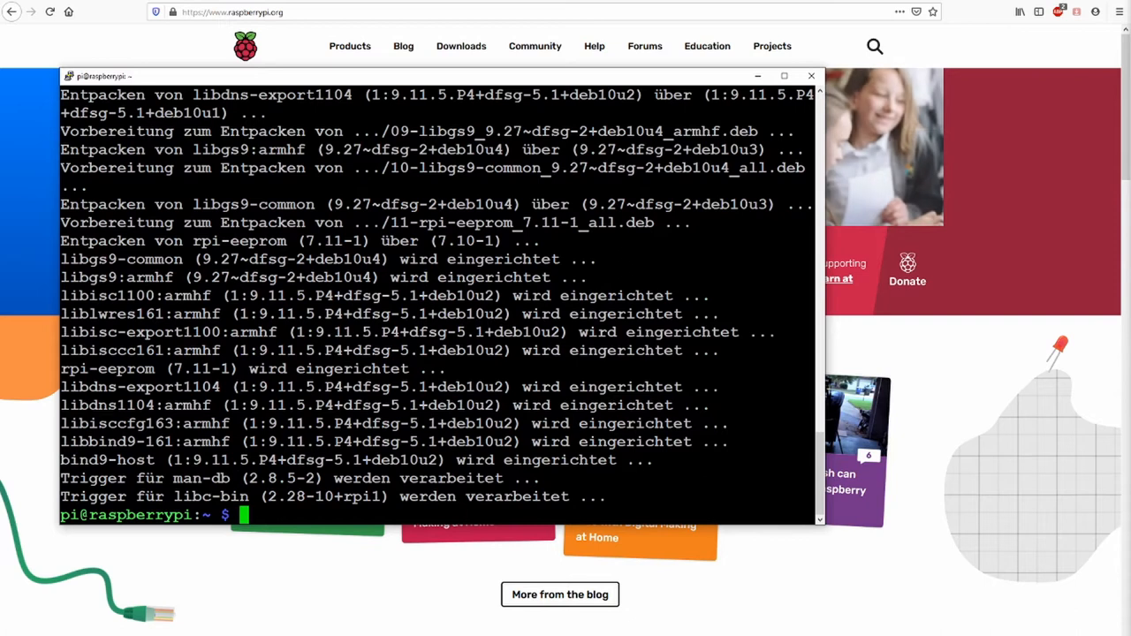
# Run sudo apt-get install mariadb-client mariadb-server, reaching the 31-package confirmation prompt
pyautogui.write('sudo')
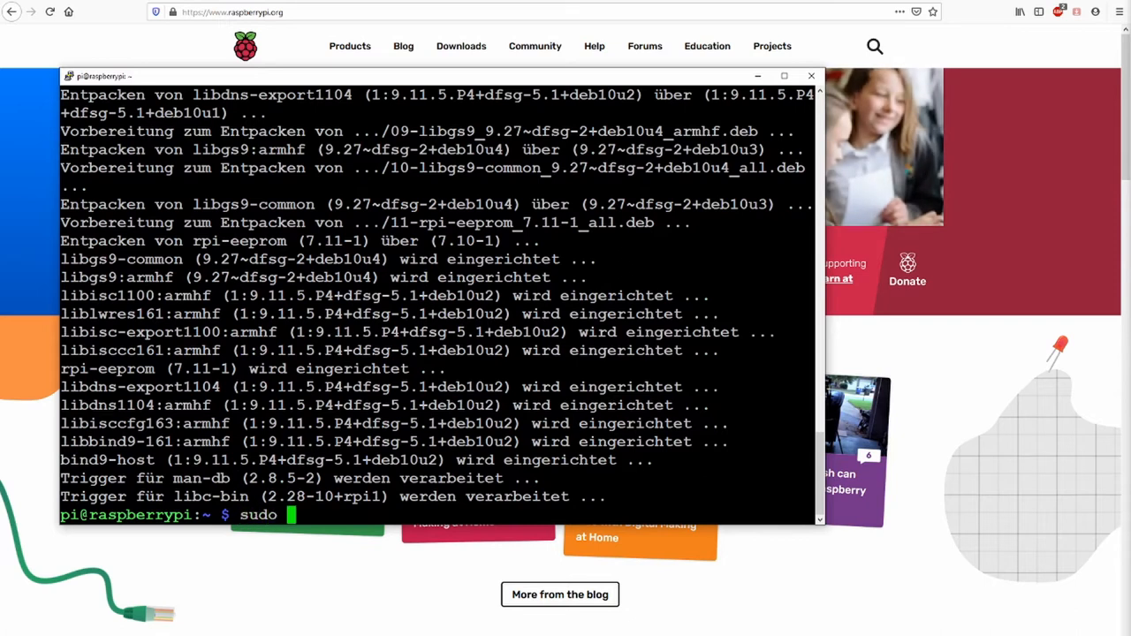
pyautogui.write('apt-get')
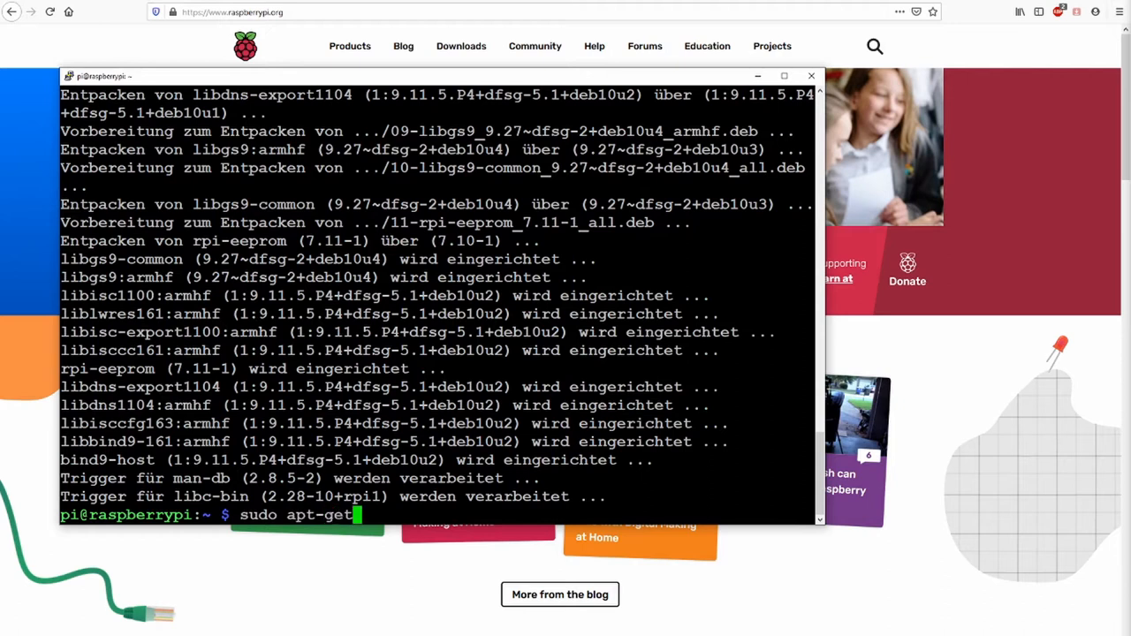
pyautogui.write('install')
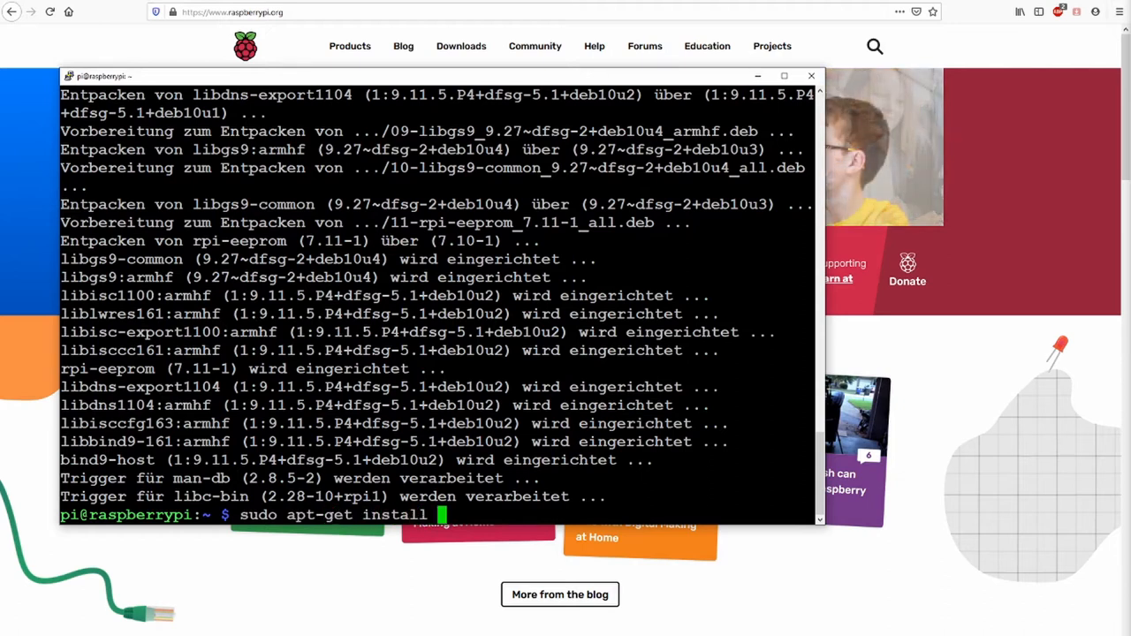
pyautogui.write('maria')
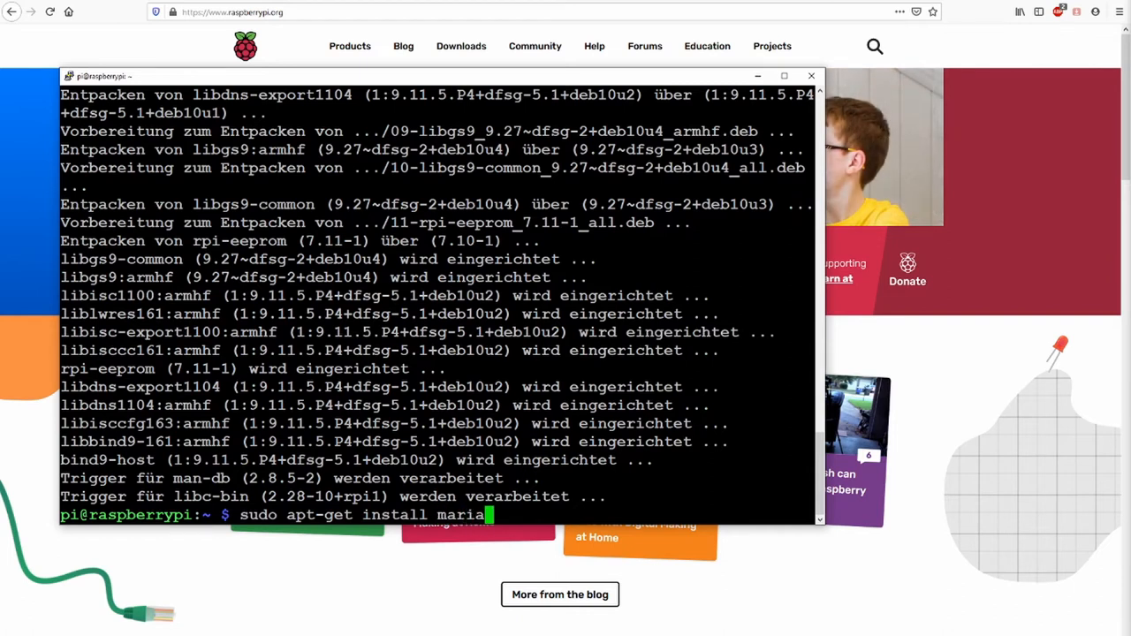
pyautogui.write('db-')
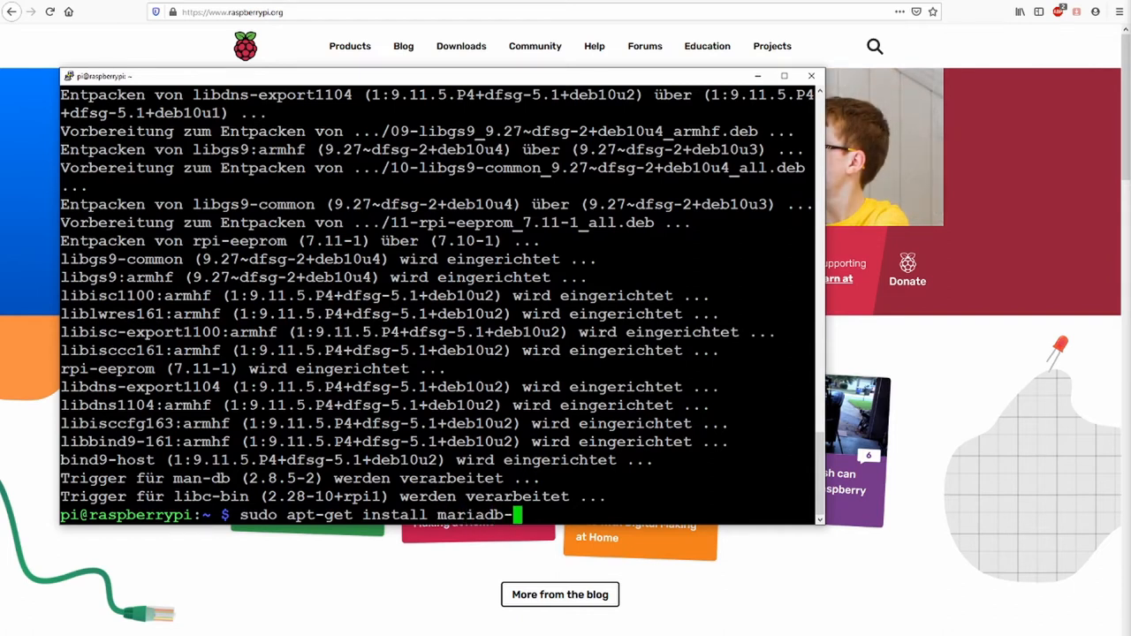
pyautogui.write('-client')
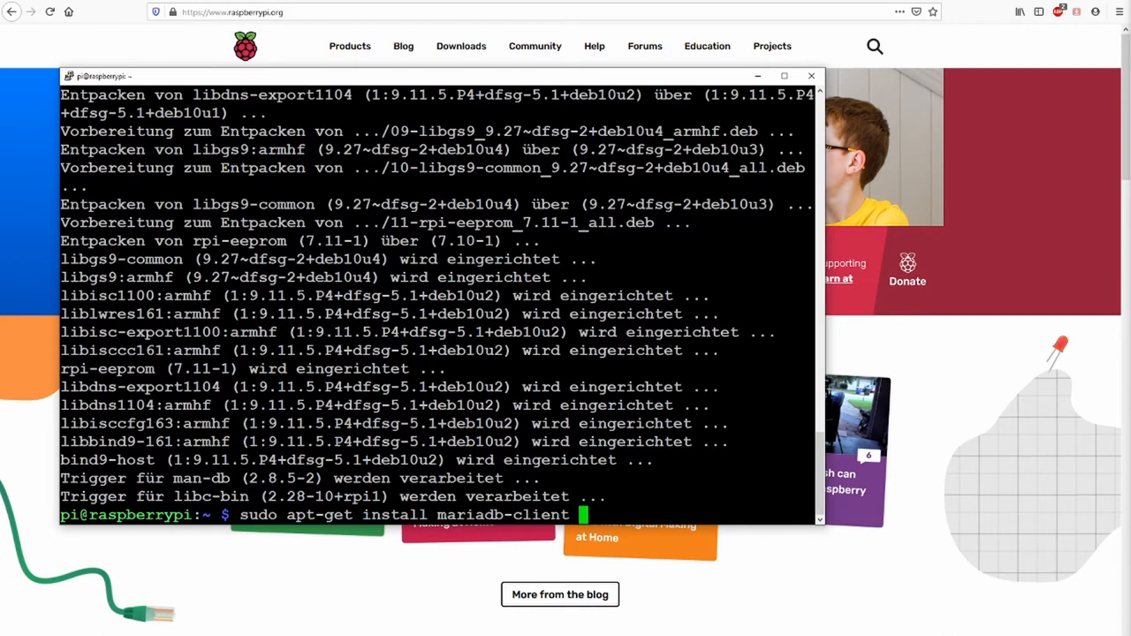
pyautogui.write('mariad')
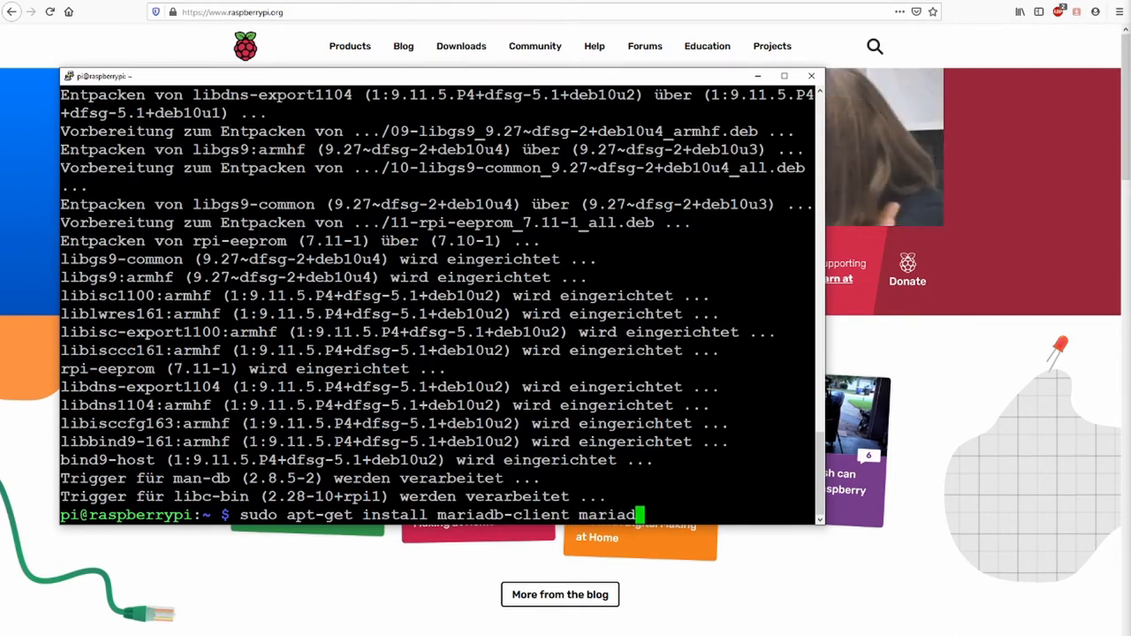
pyautogui.write('b-d')
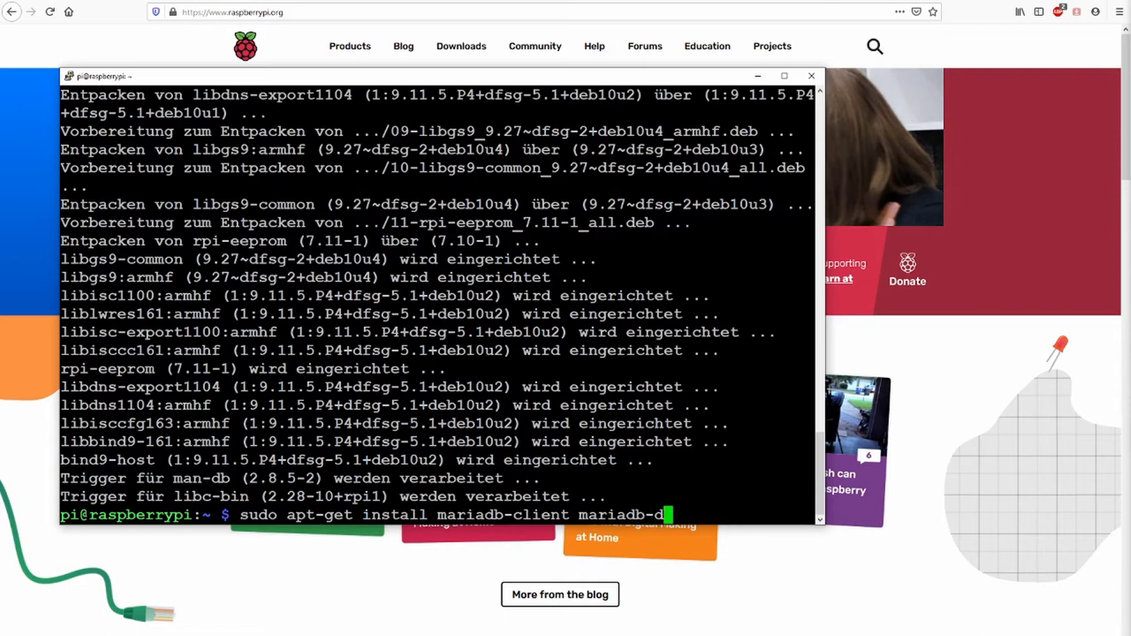
pyautogui.write('server')
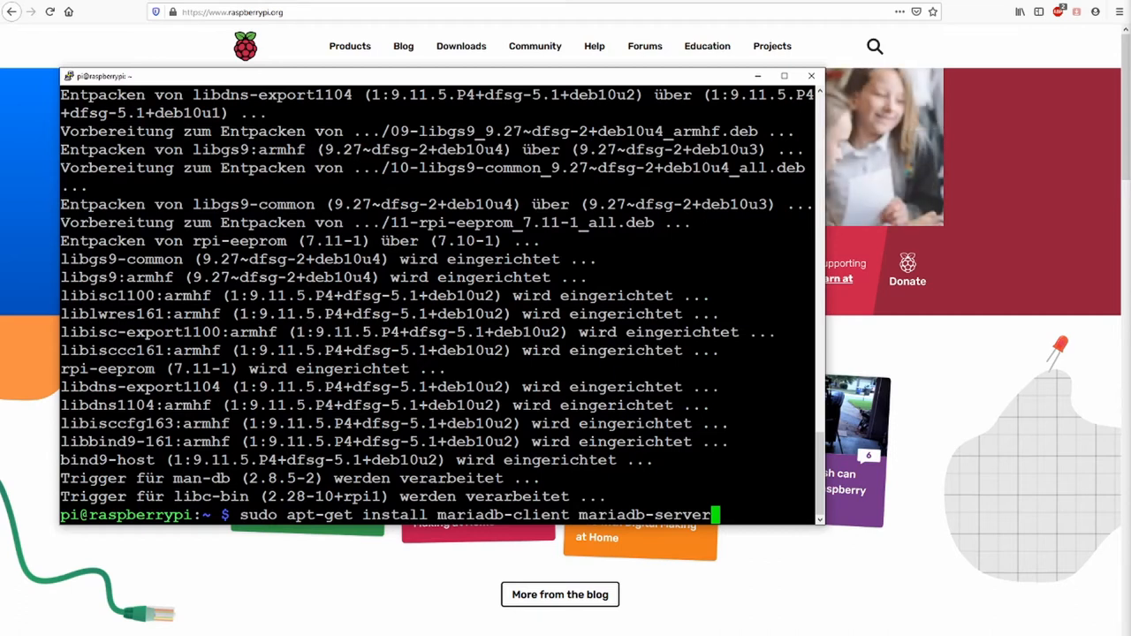
pyautogui.press('Return')
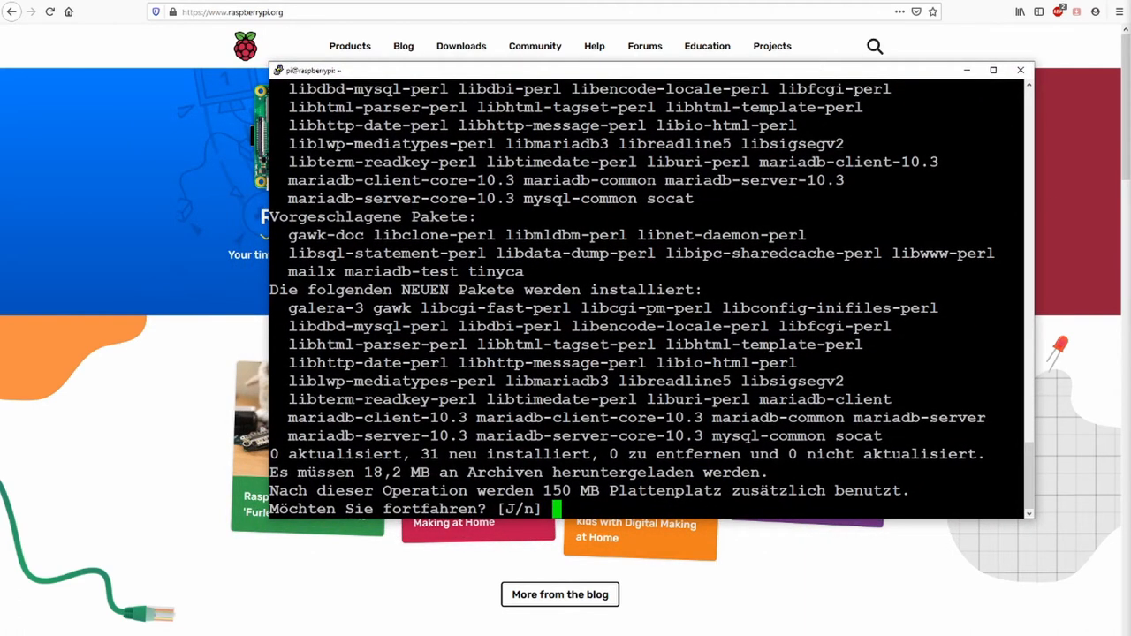
# Confirm with J so the MariaDB client and server packages install
pyautogui.write('J')
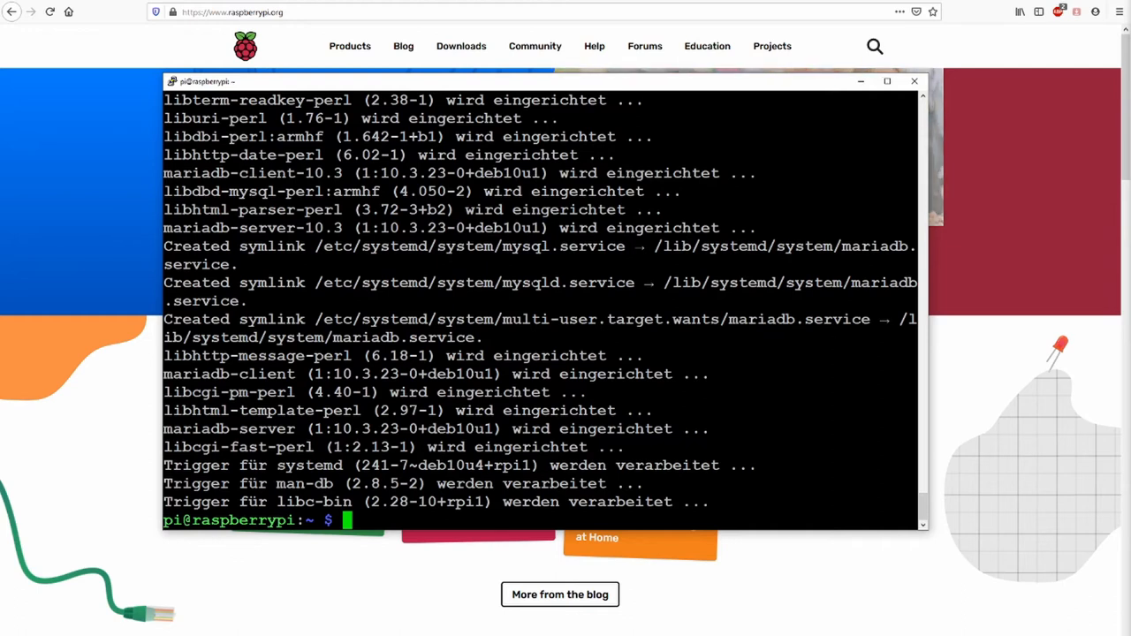
# Log into the MariaDB monitor as root with sudo mysql -u root -p
pyautogui.write('sudo')
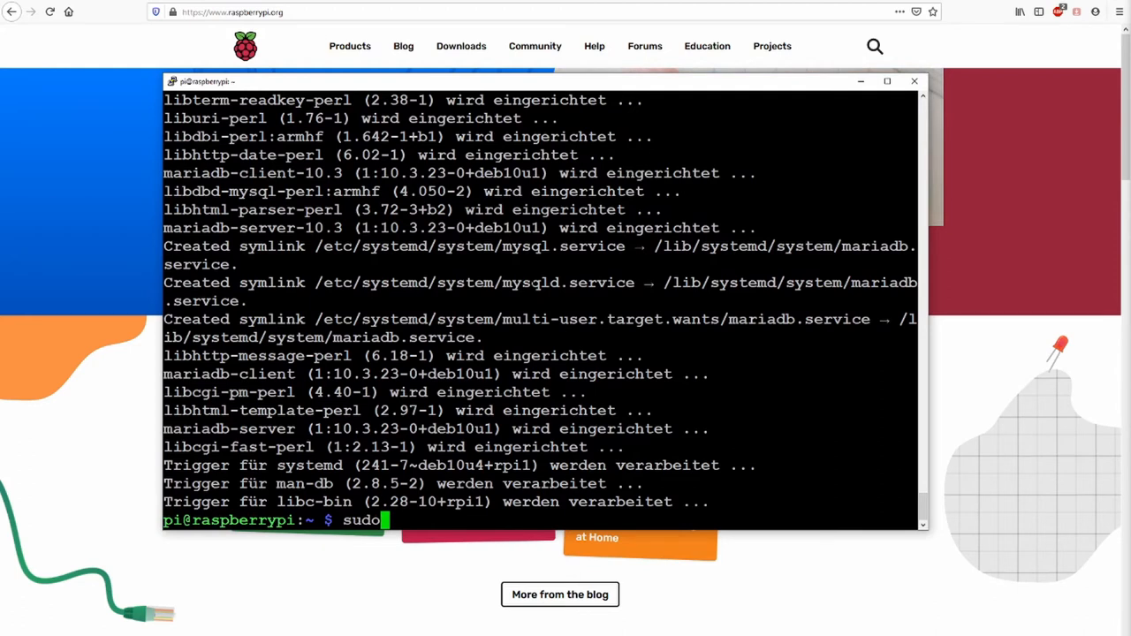
pyautogui.write('mysql -u')
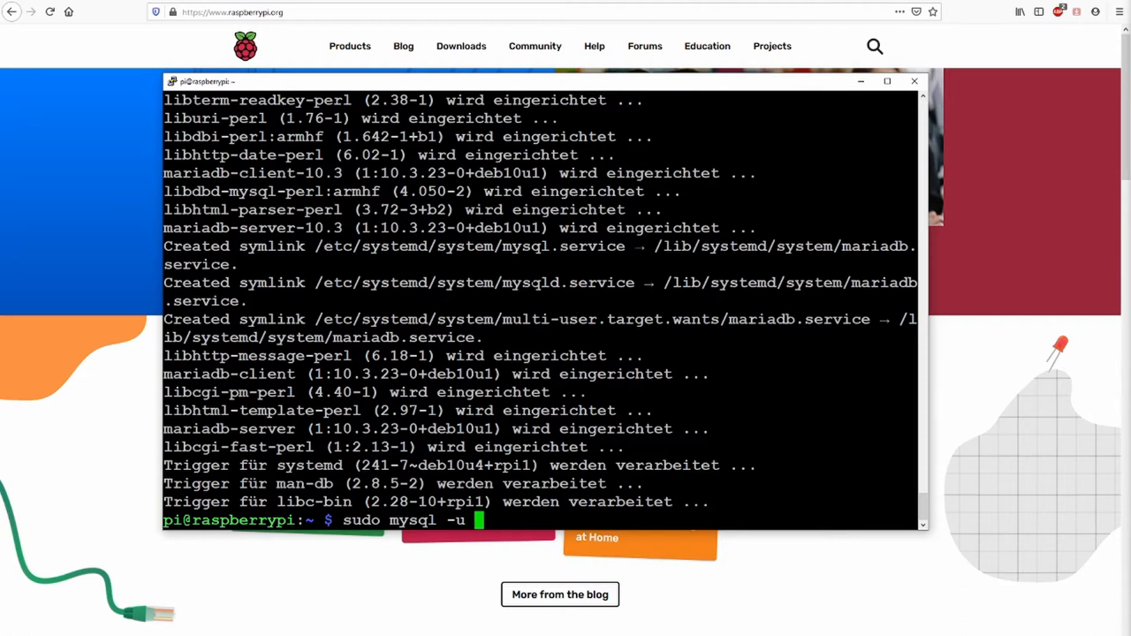
pyautogui.write('root -p')
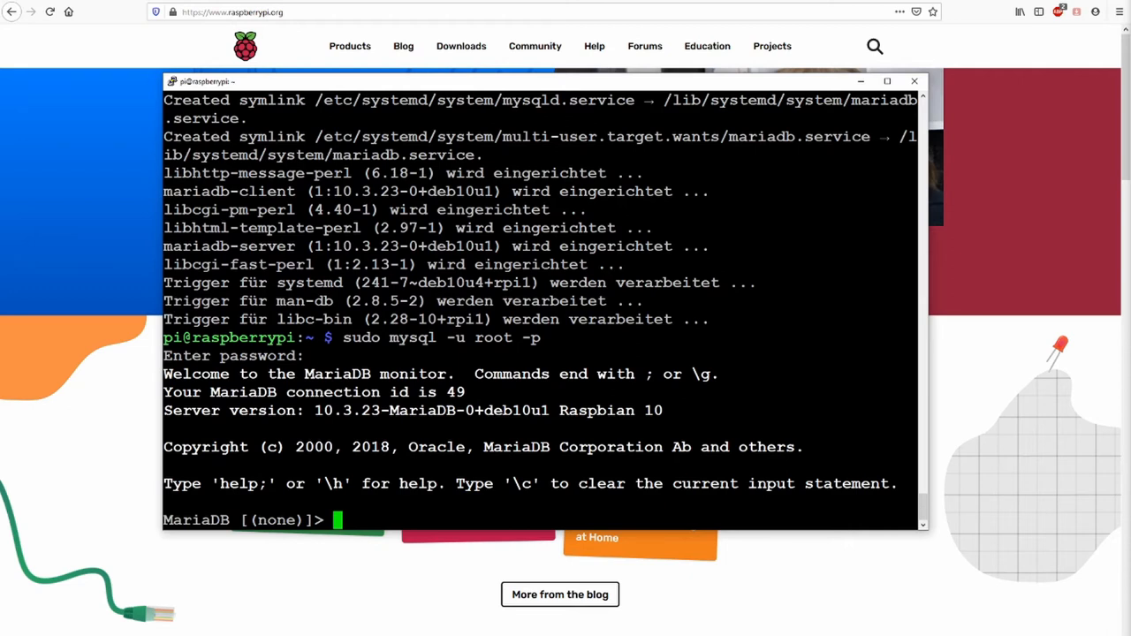
pyautogui.moveTo(670, 83)
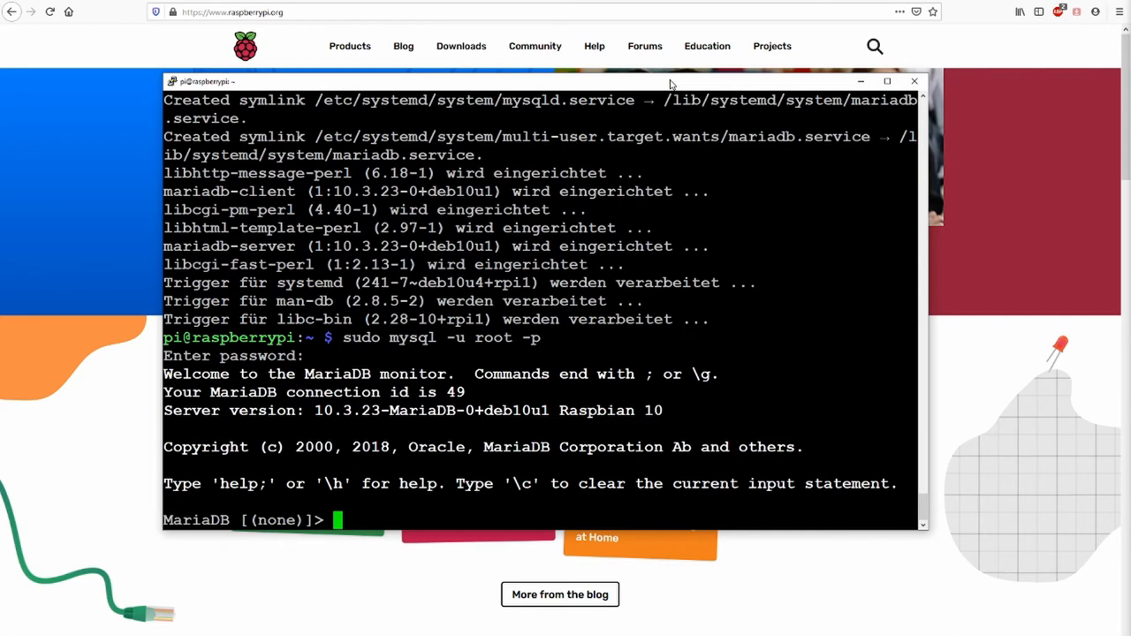
# Run flush privileges; so MariaDB reports Query OK
pyautogui.write('flush')
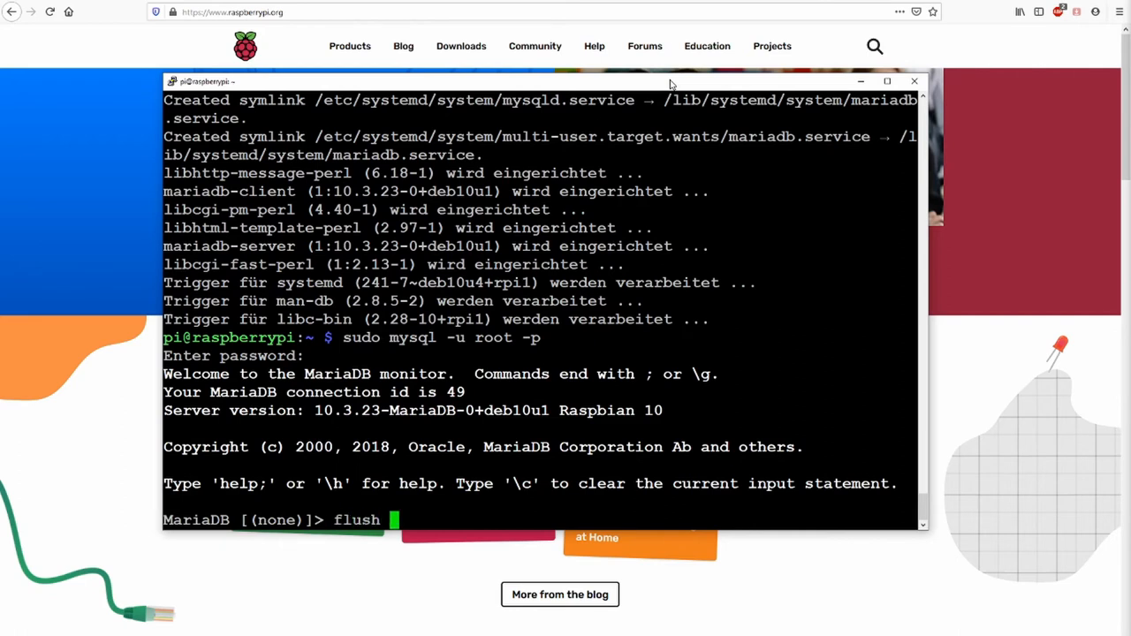
pyautogui.write('priv')
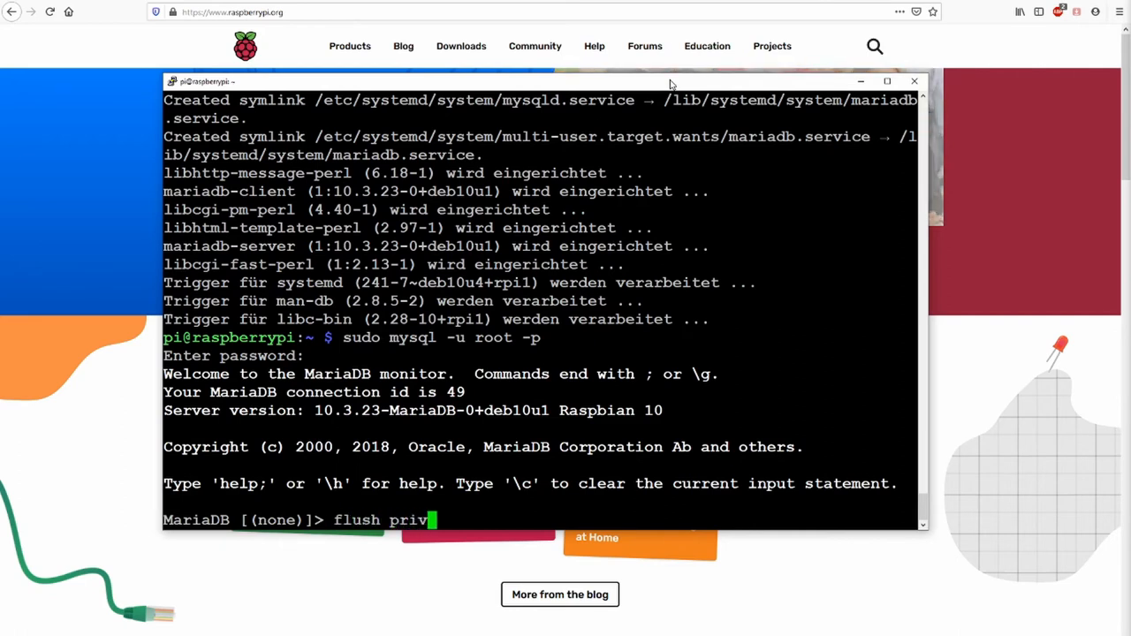
pyautogui.write('ileges;')
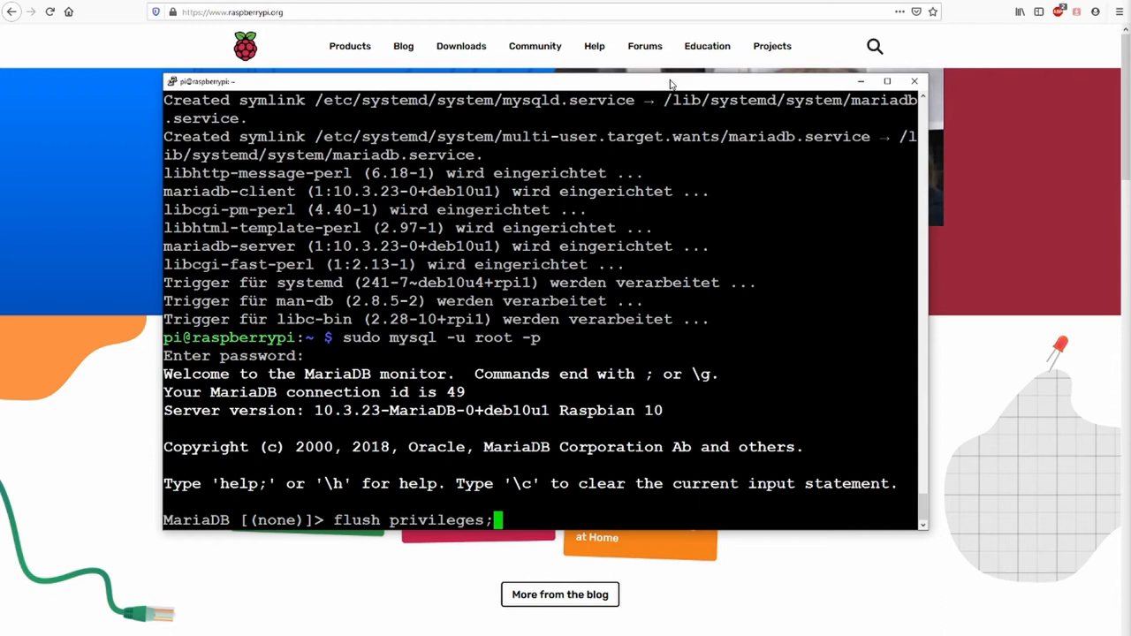
pyautogui.press('Return')
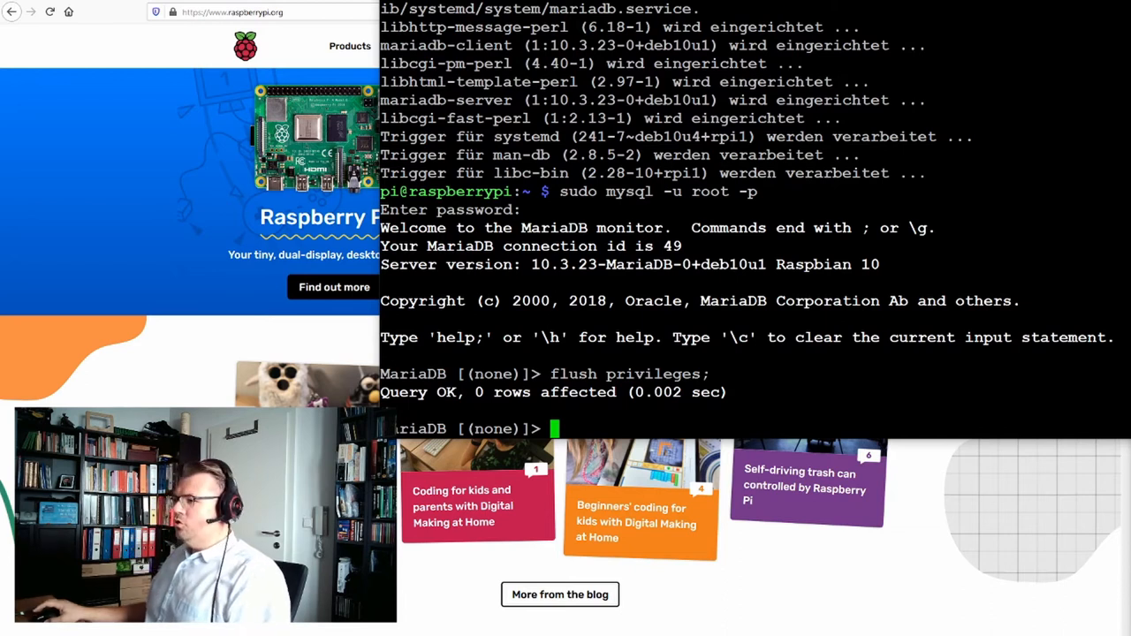
# Quit the MariaDB monitor with exit; and return to the shell prompt
pyautogui.write('exi')
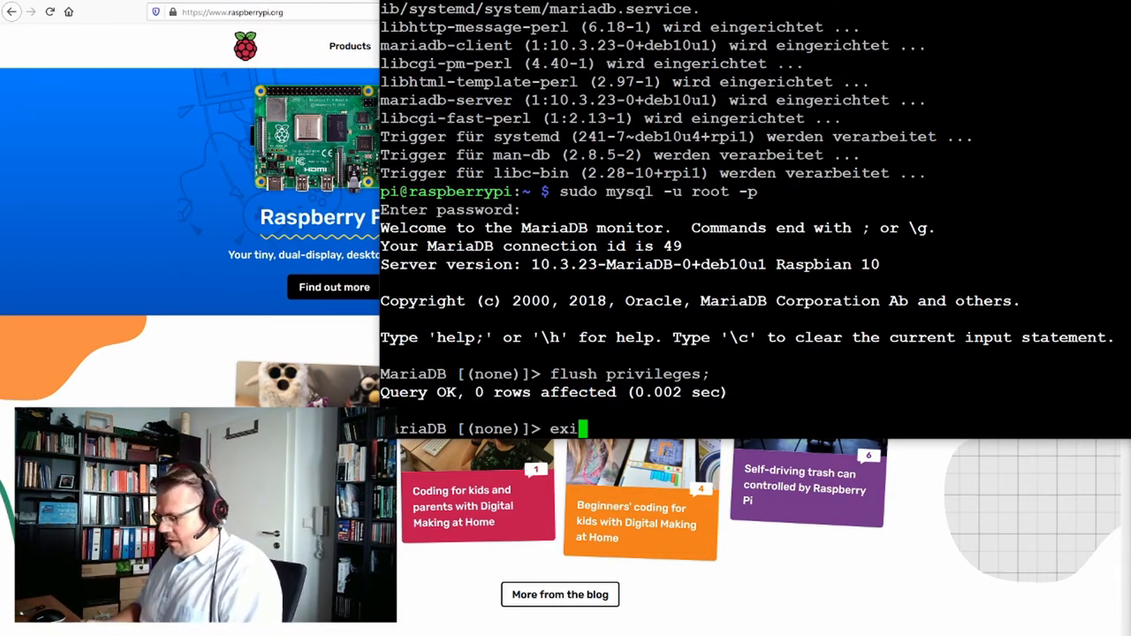
pyautogui.write('t;')
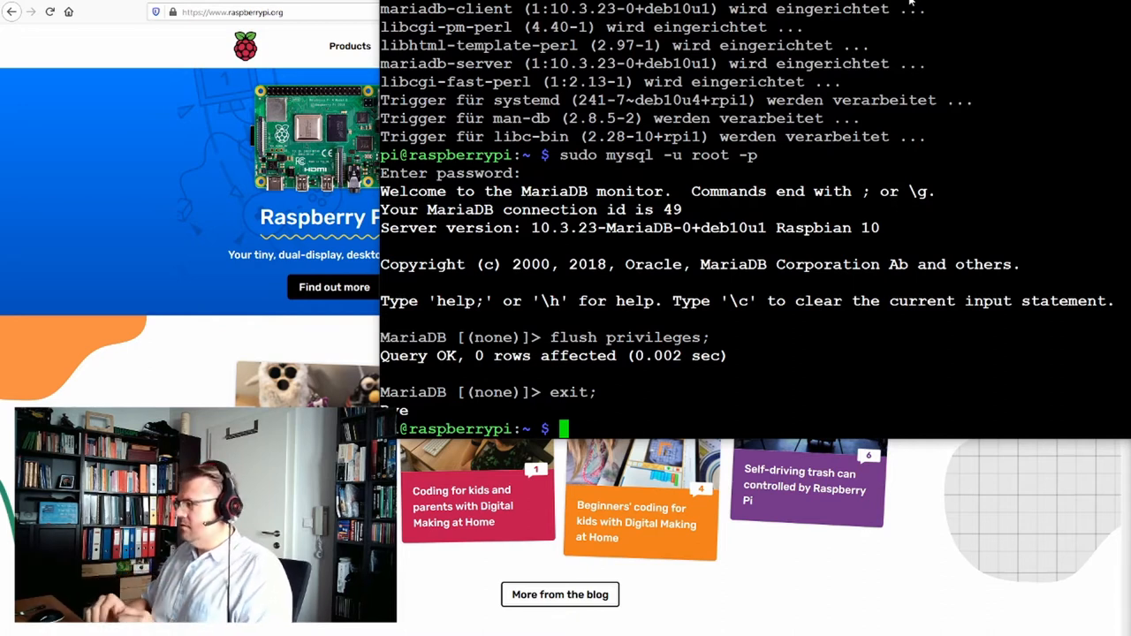
# Open /etc/mysql/my.conf in nano as a new empty file via sudo nano
pyautogui.write('sudo nano')
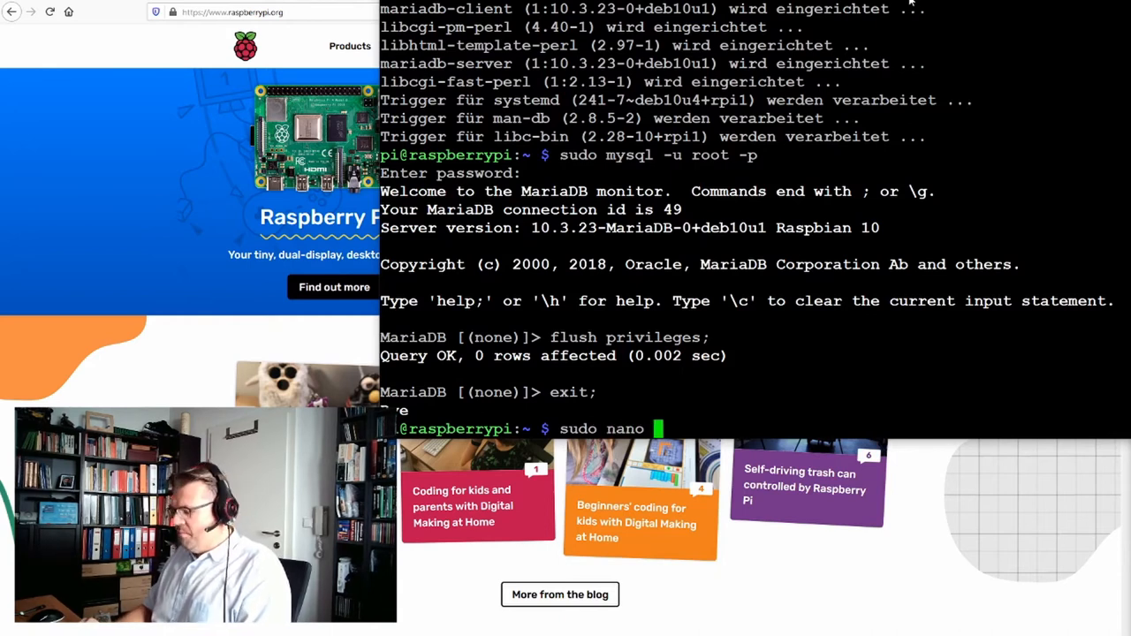
pyautogui.write('/')
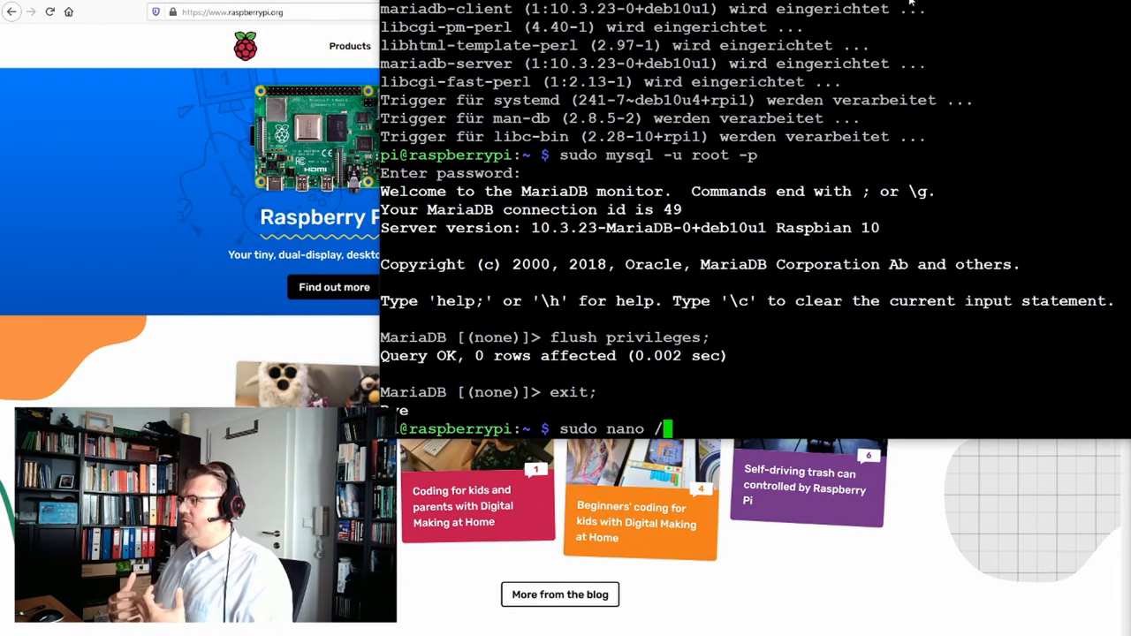
pyautogui.write('et')
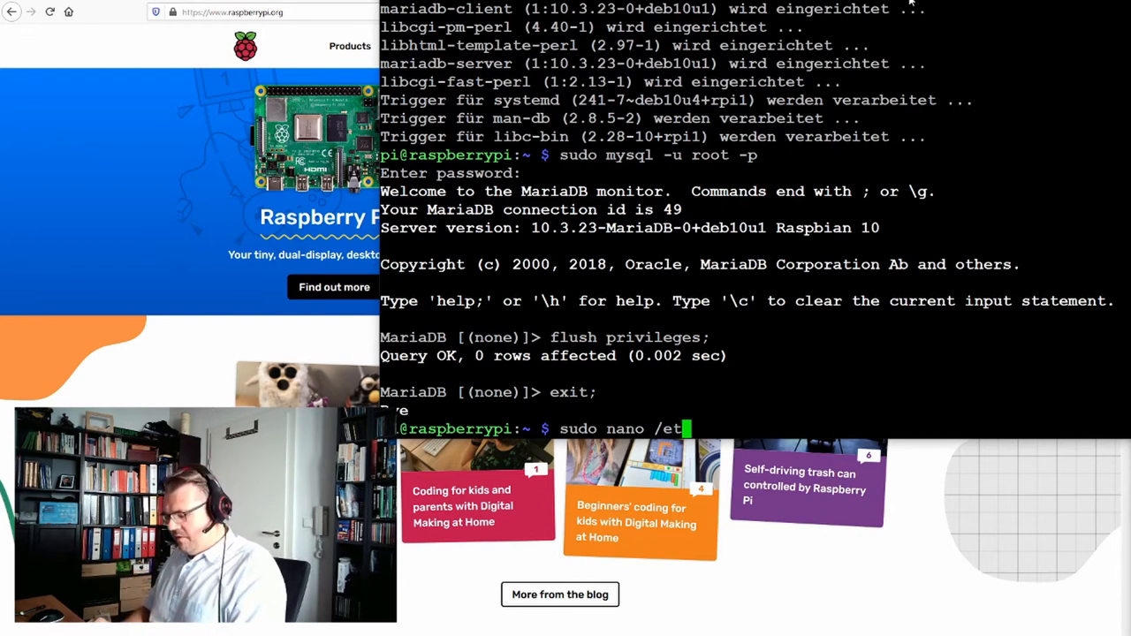
pyautogui.write('/')
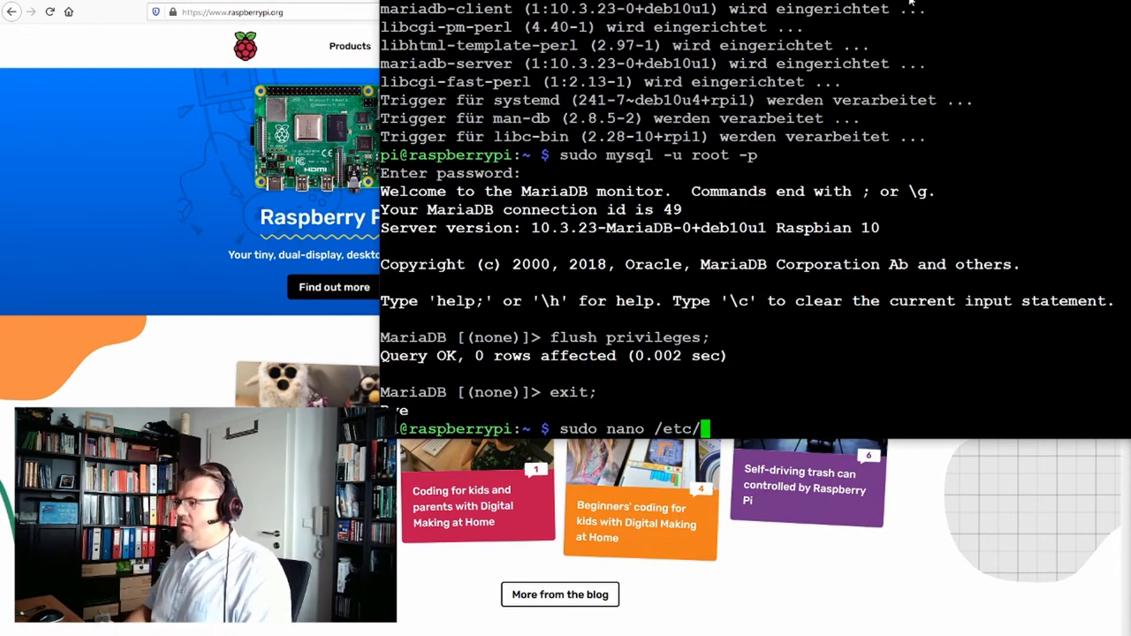
pyautogui.write('my')
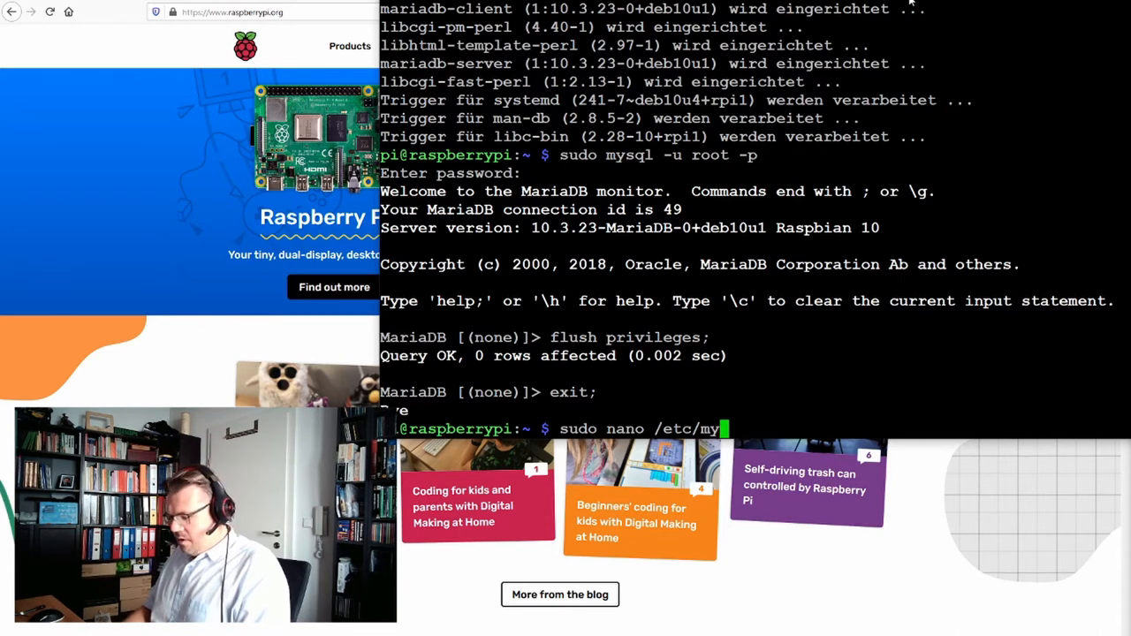
pyautogui.write('sql/')
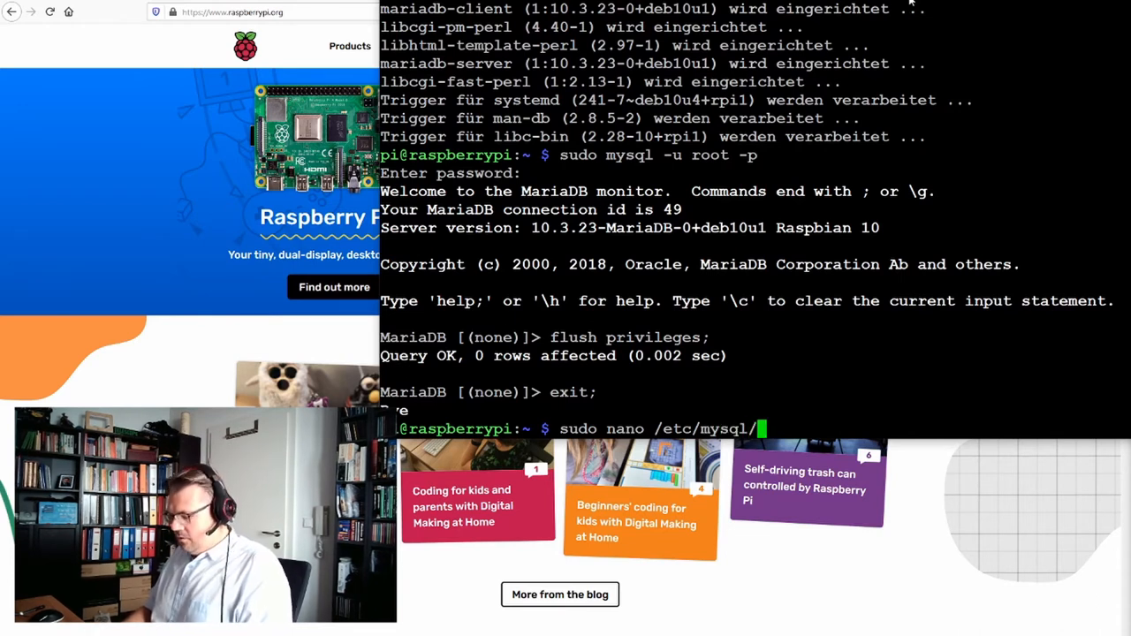
pyautogui.write('my.com')
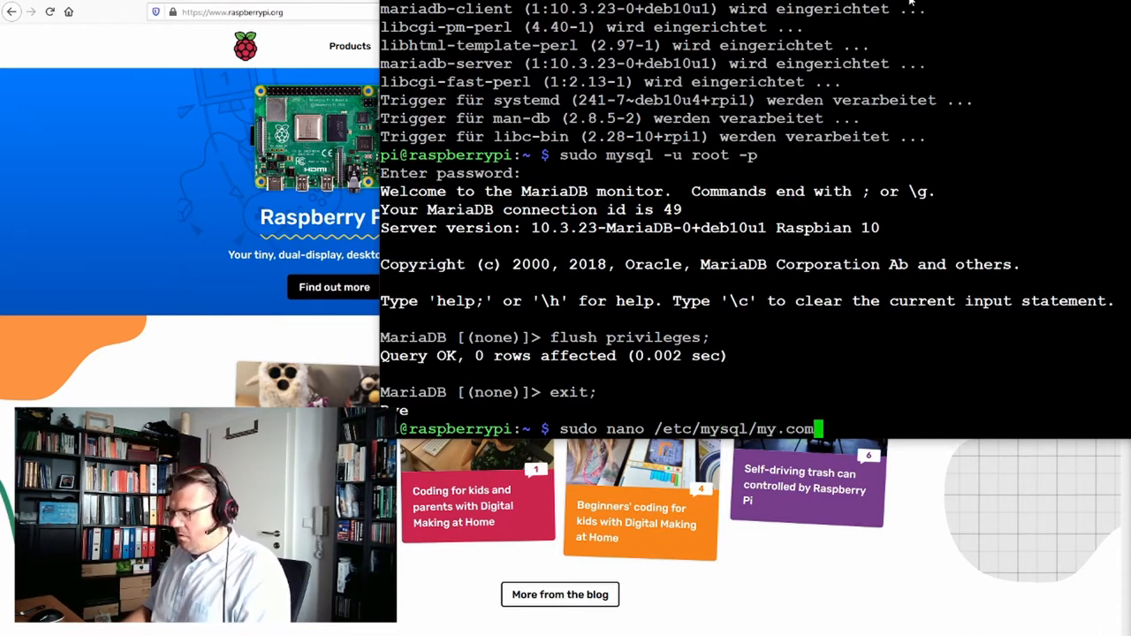
pyautogui.write('n')
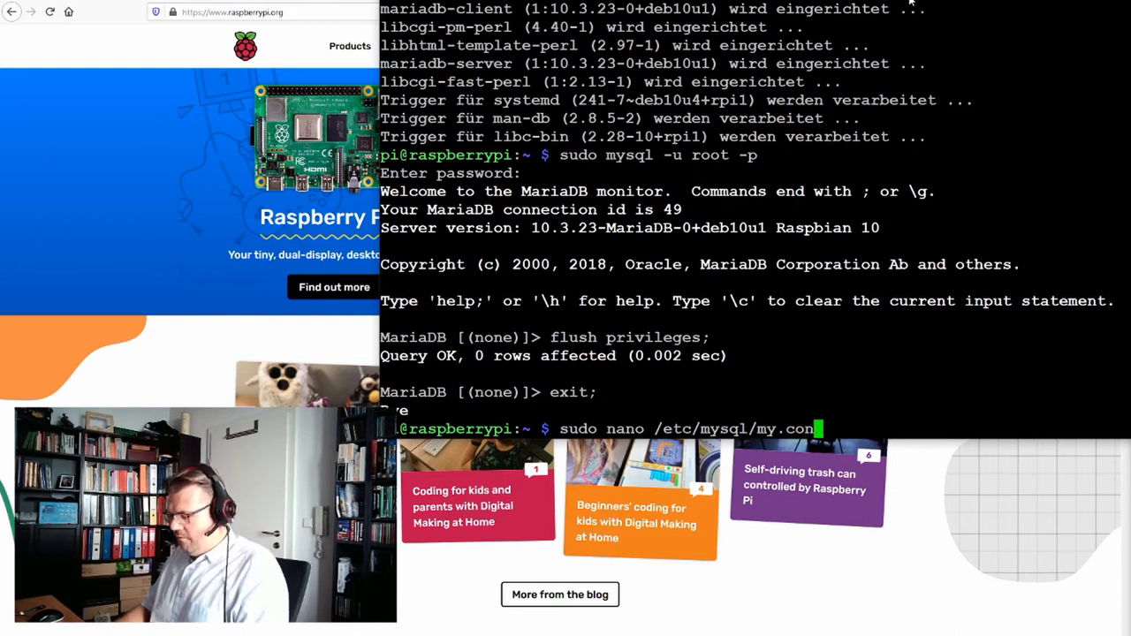
pyautogui.write('f')
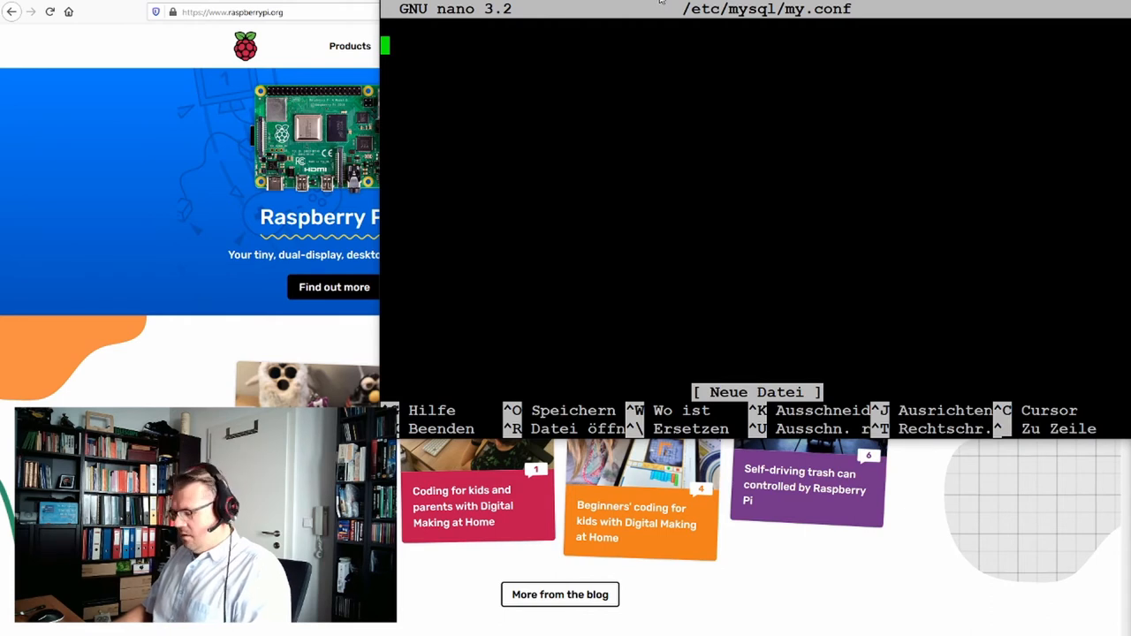
# Write port= in my.conf and cancel the accidental Insert File prompt
pyautogui.write('port=')
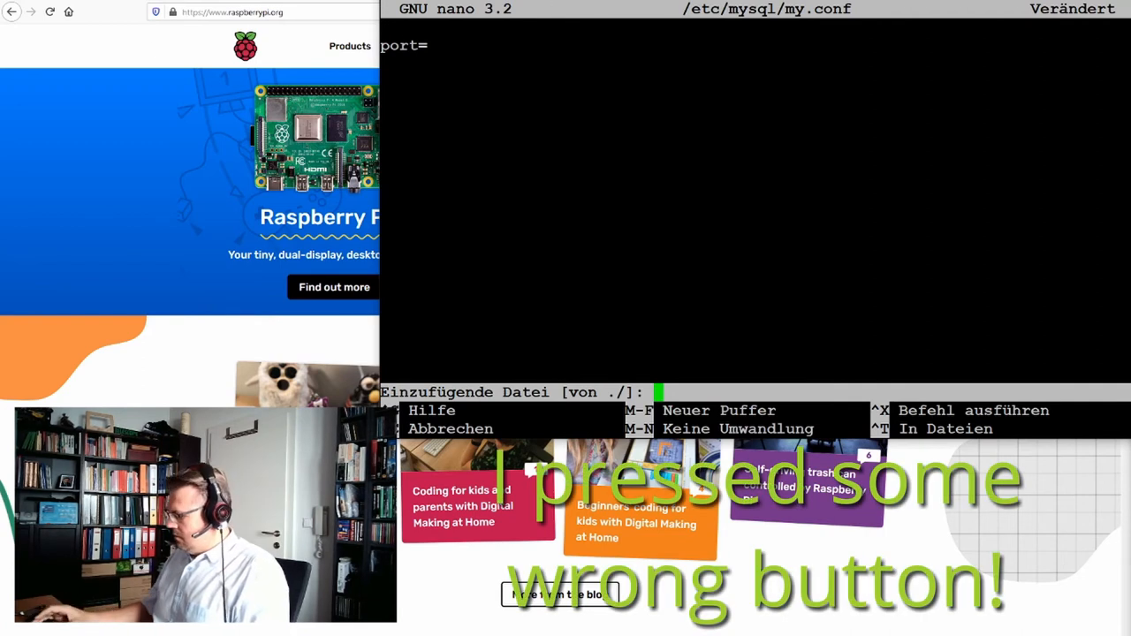
pyautogui.press('ctrl+g')
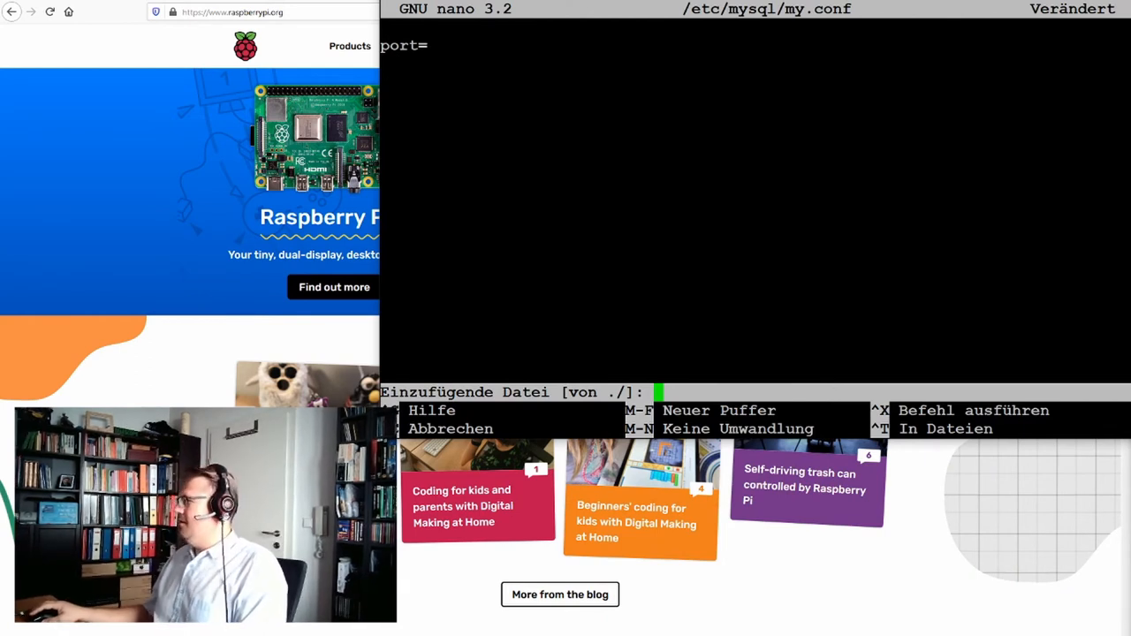
pyautogui.write('3')
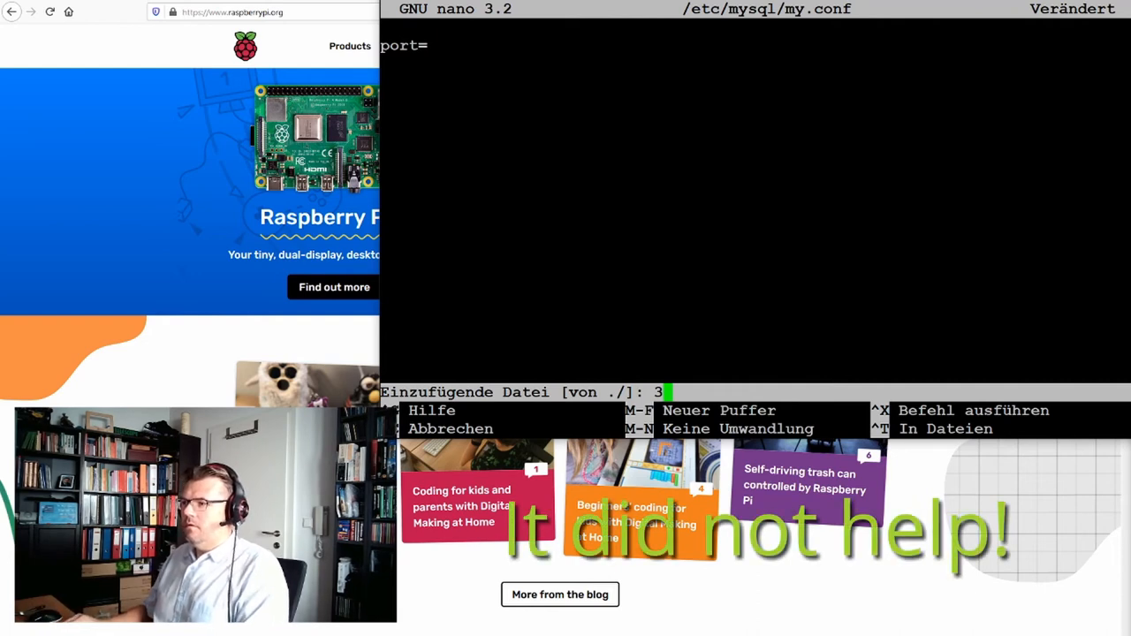
pyautogui.press('Backspace')
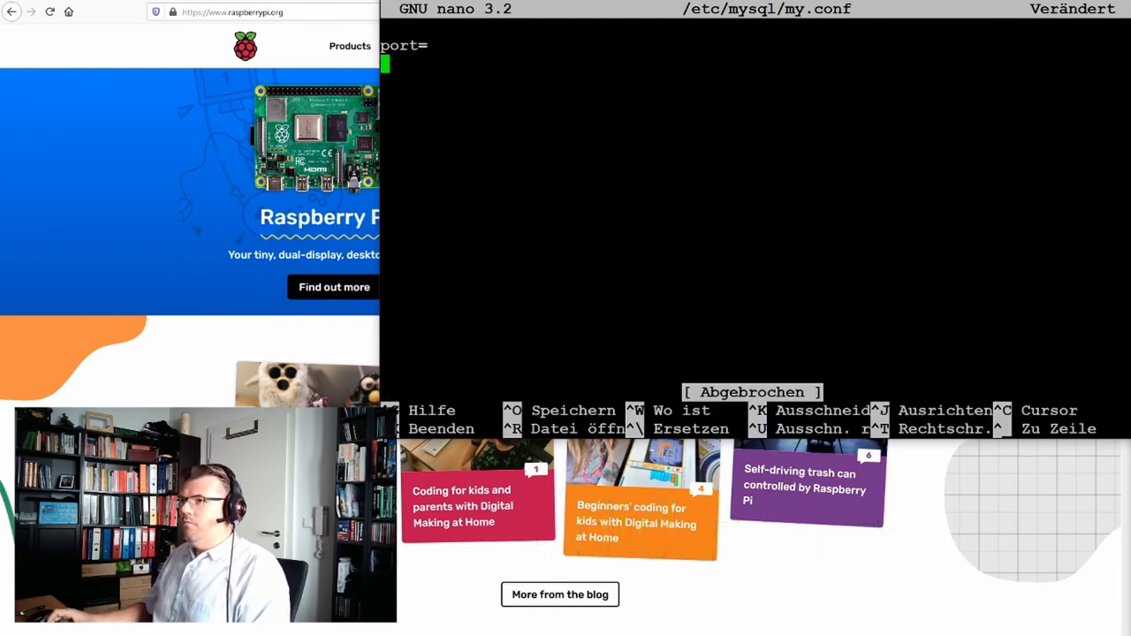
# Complete port=3306 and add the line bind-address = :: beneath it
pyautogui.write('3')
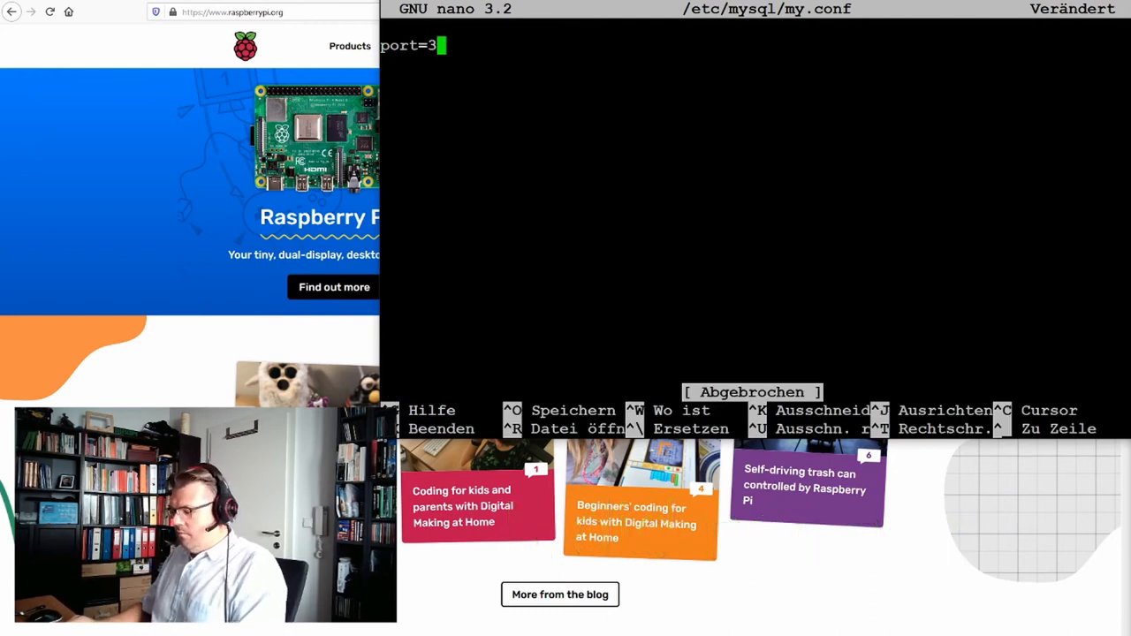
pyautogui.write('306')
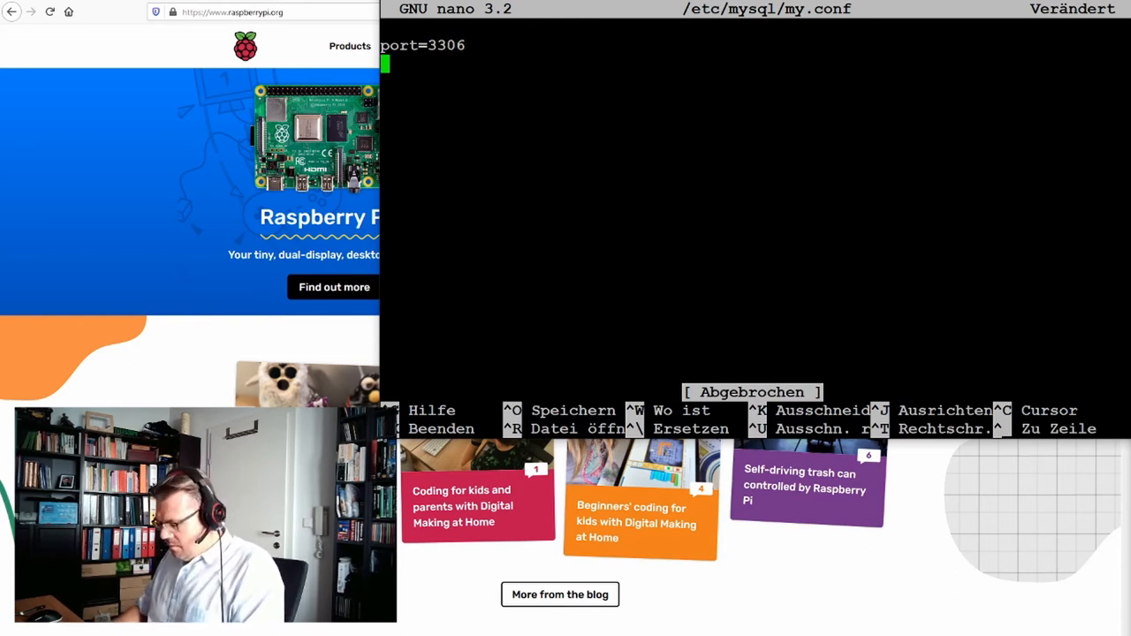
pyautogui.write('bind-a')
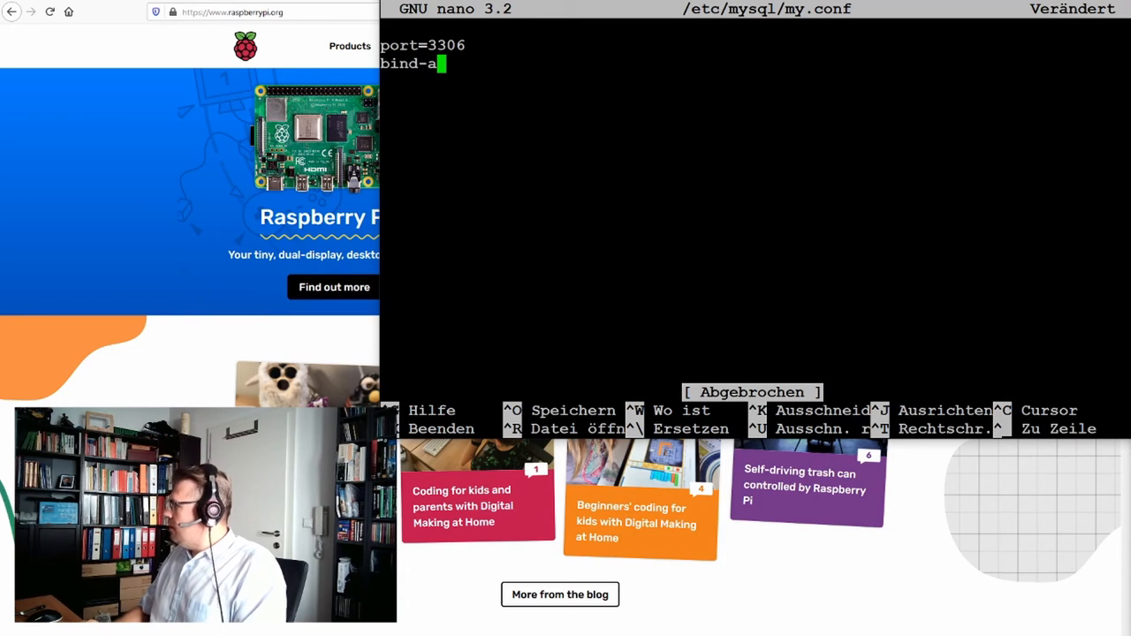
pyautogui.write('ddress')
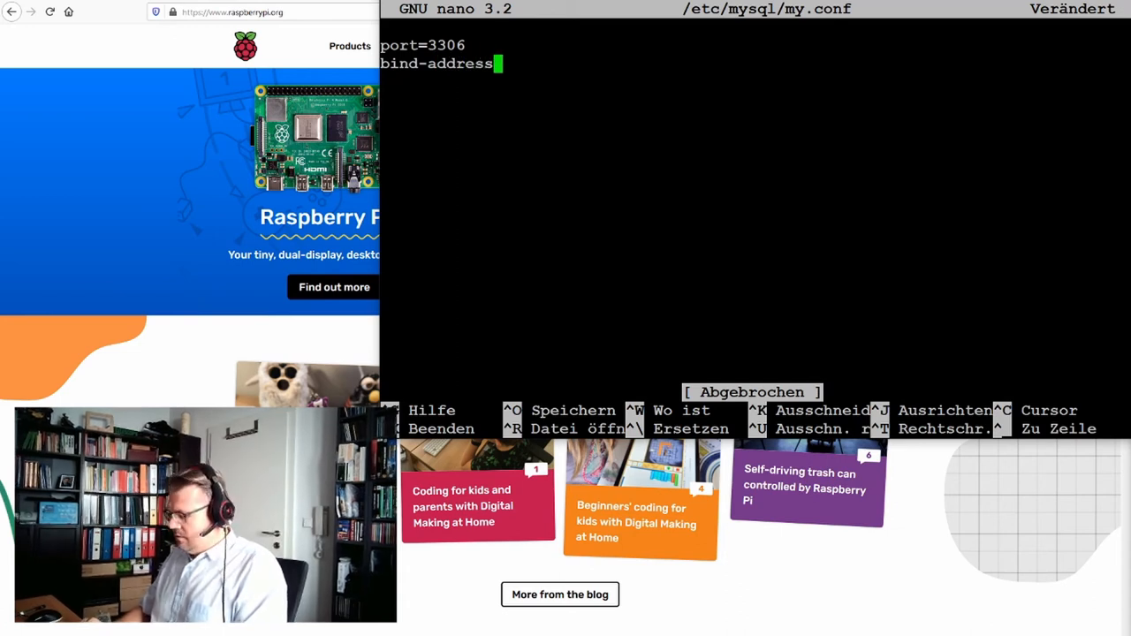
pyautogui.write('= ::')
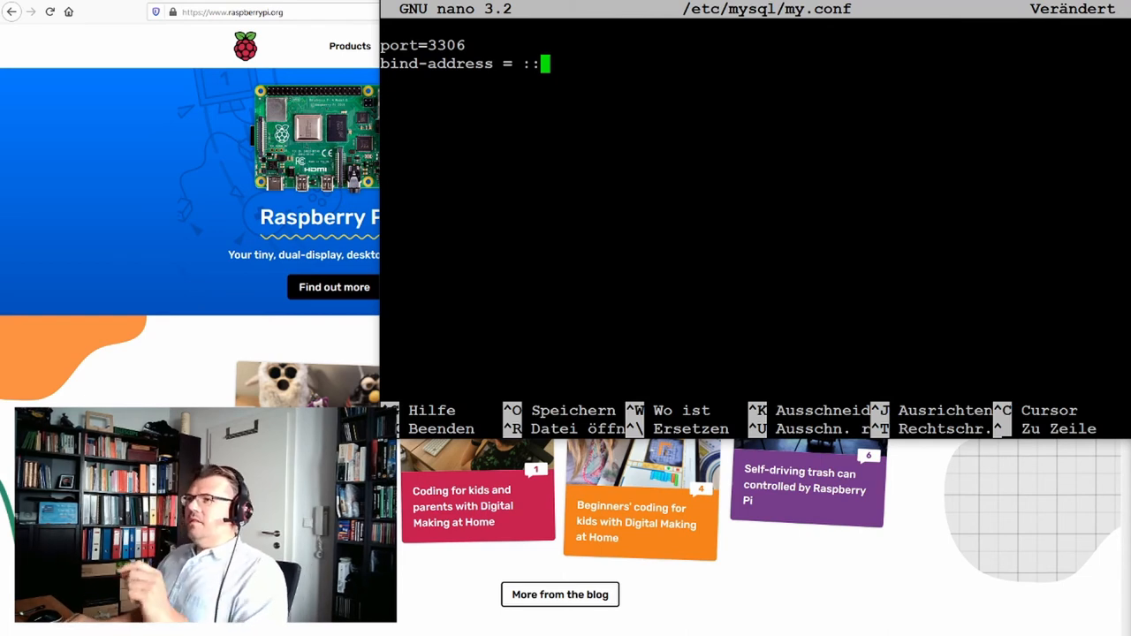
pyautogui.press('Up')
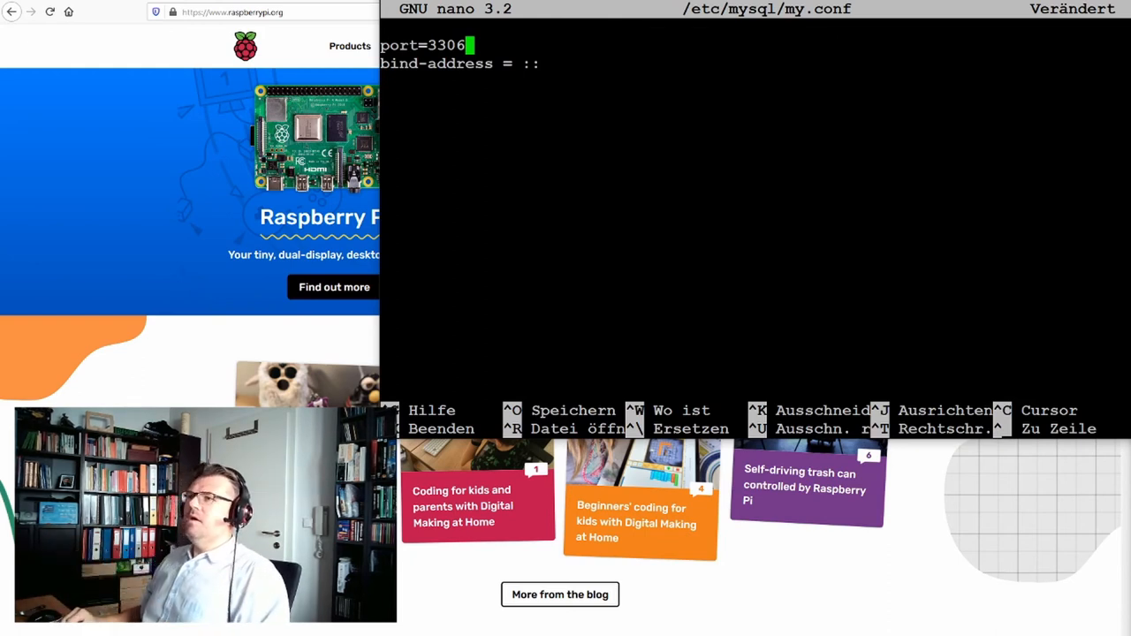
pyautogui.press('Down')
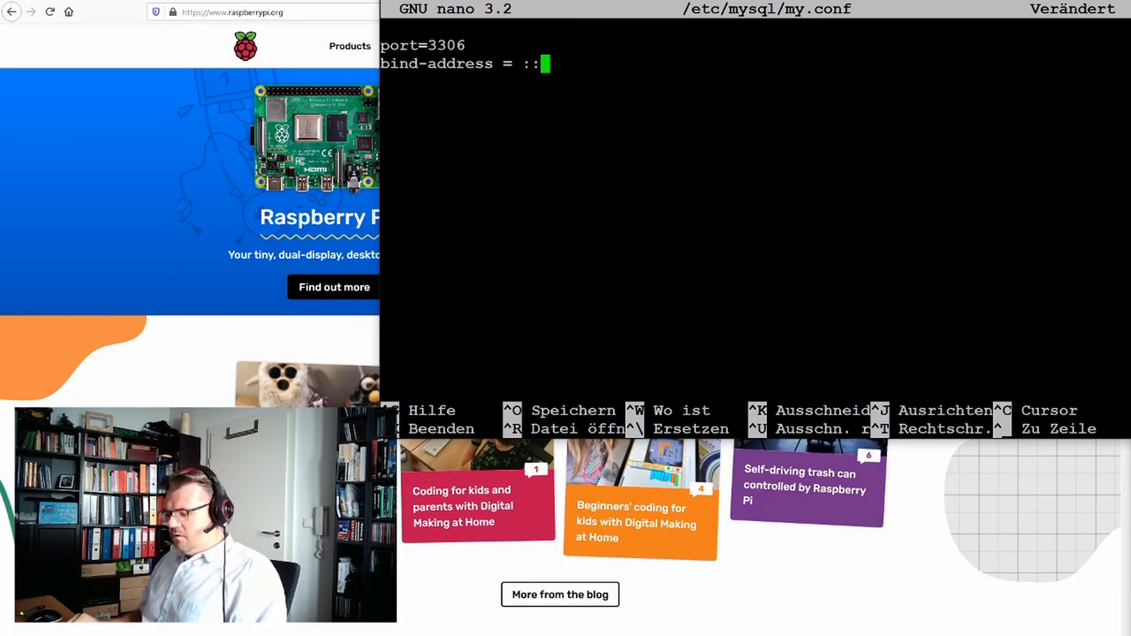
# Save /etc/mysql/my.conf from nano and return to the Raspberry Pi shell prompt
pyautogui.press('ctrl+x')
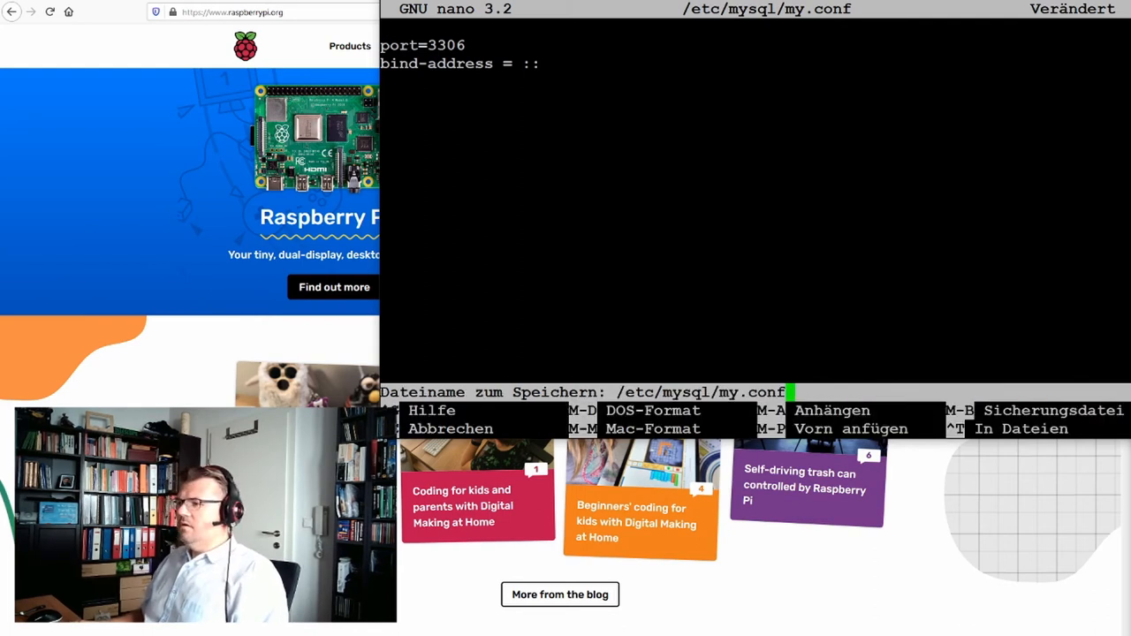
pyautogui.press('Enter')
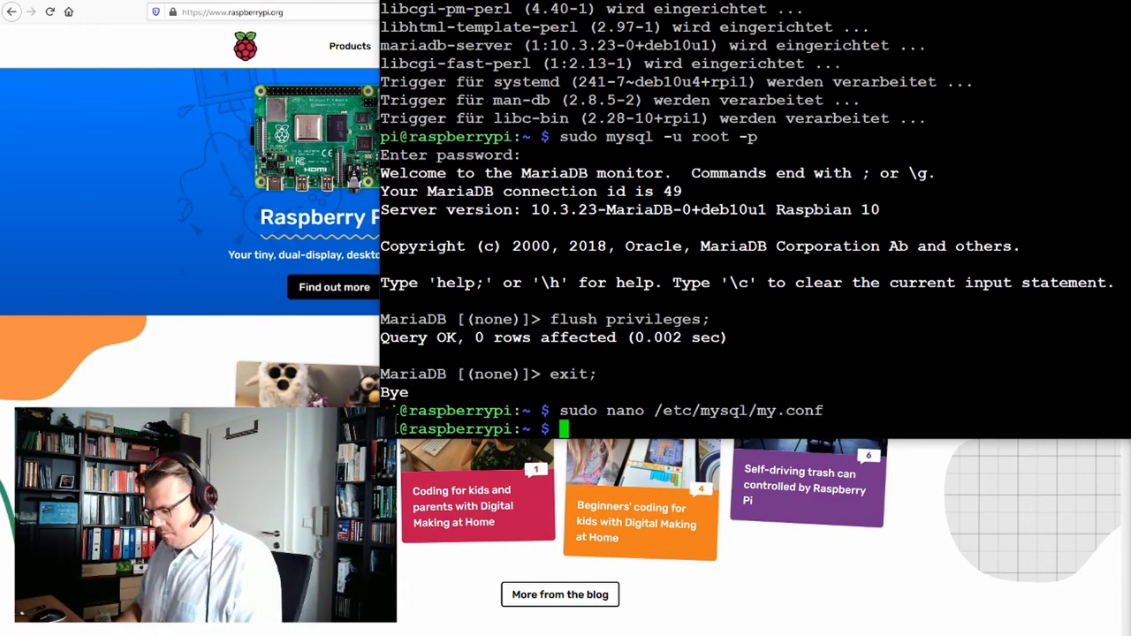
# Run sudo mysql_secure_installation and accept the current root password
pyautogui.write('sudo')
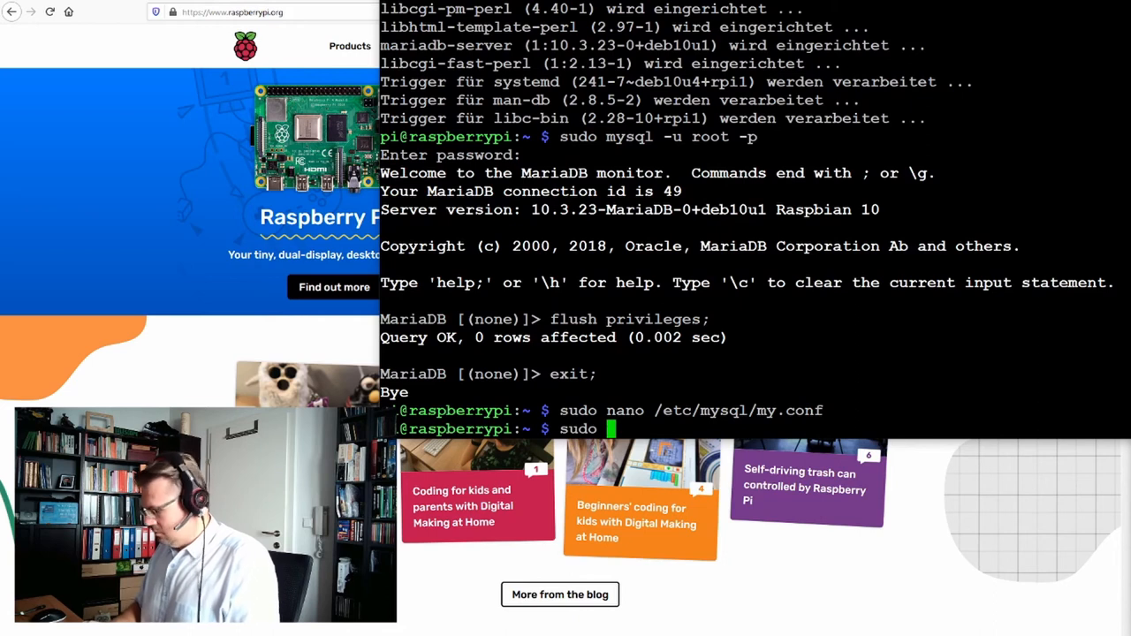
pyautogui.write('mysql')
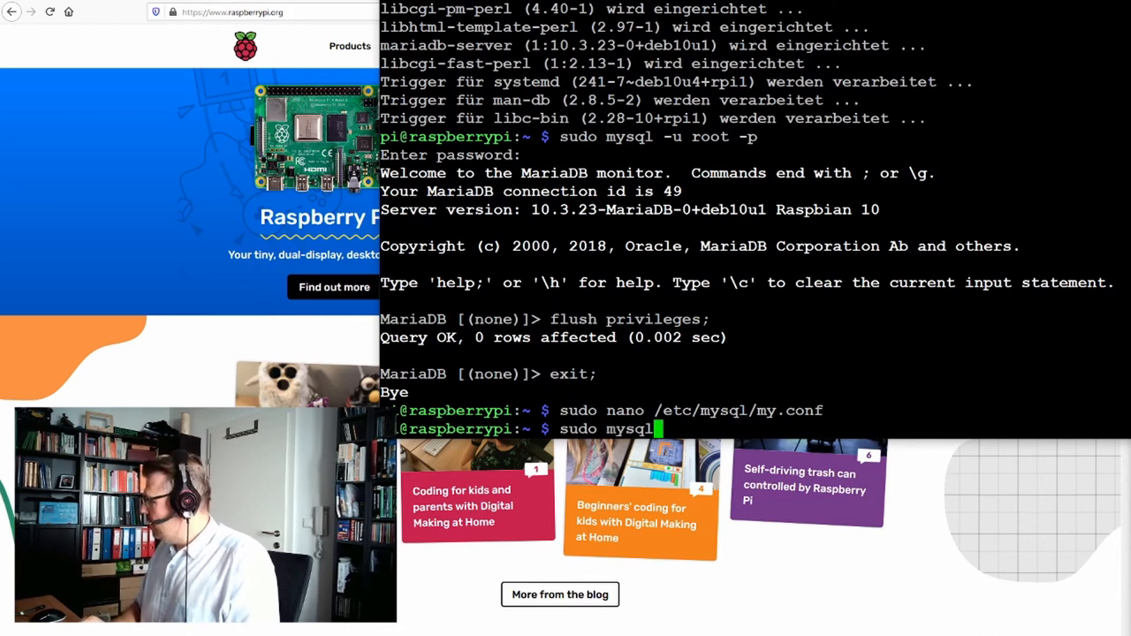
pyautogui.write('_secure')
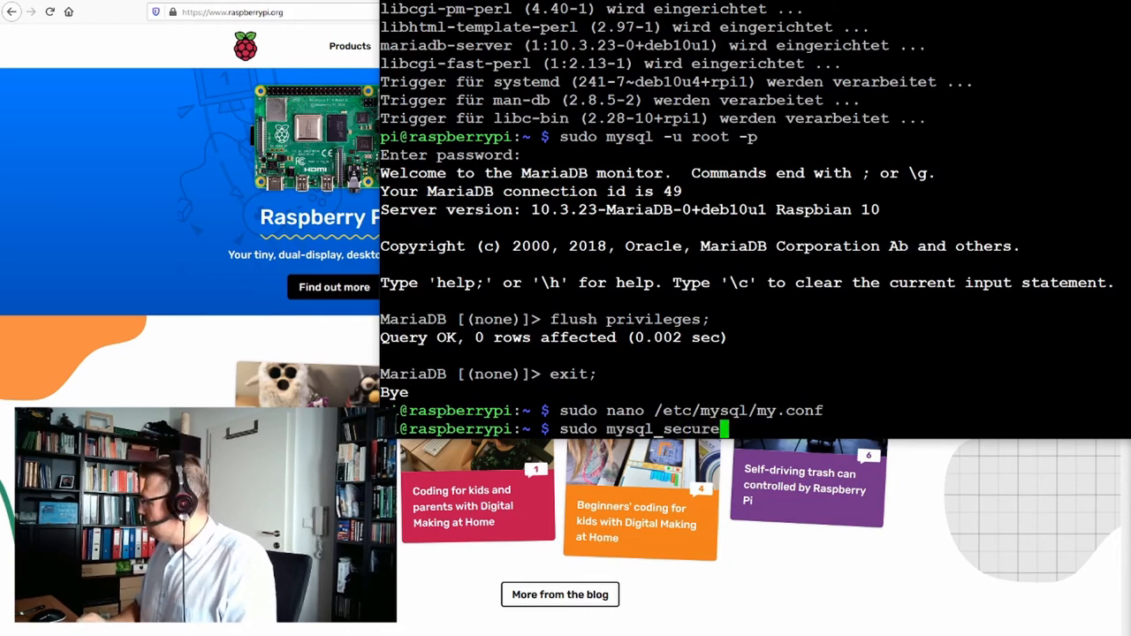
pyautogui.write('_install')
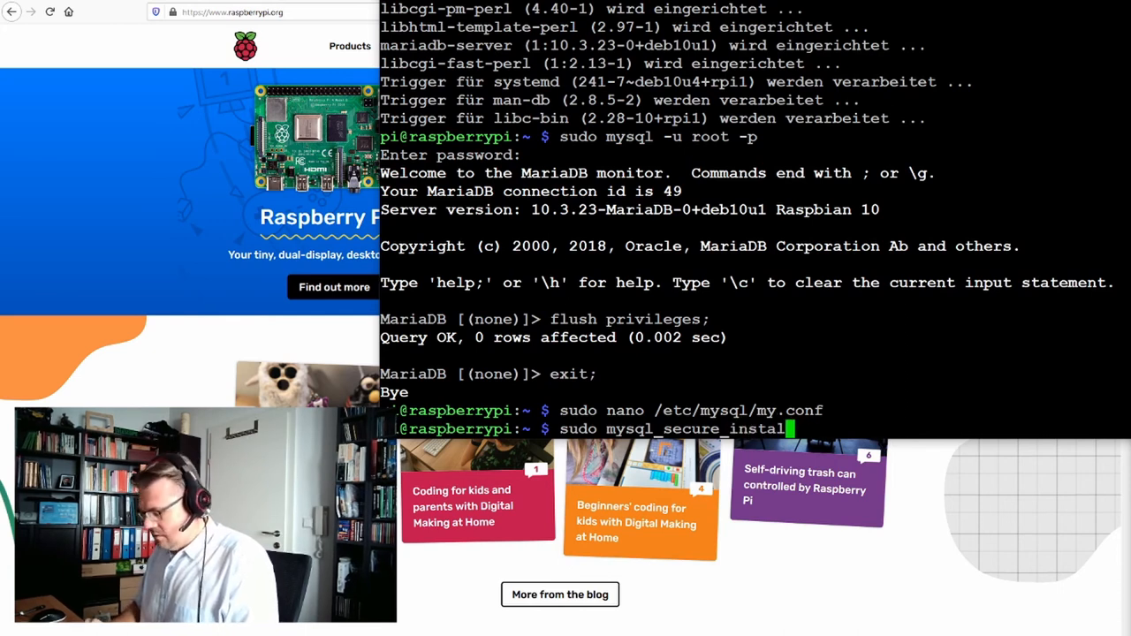
pyautogui.write('lation')
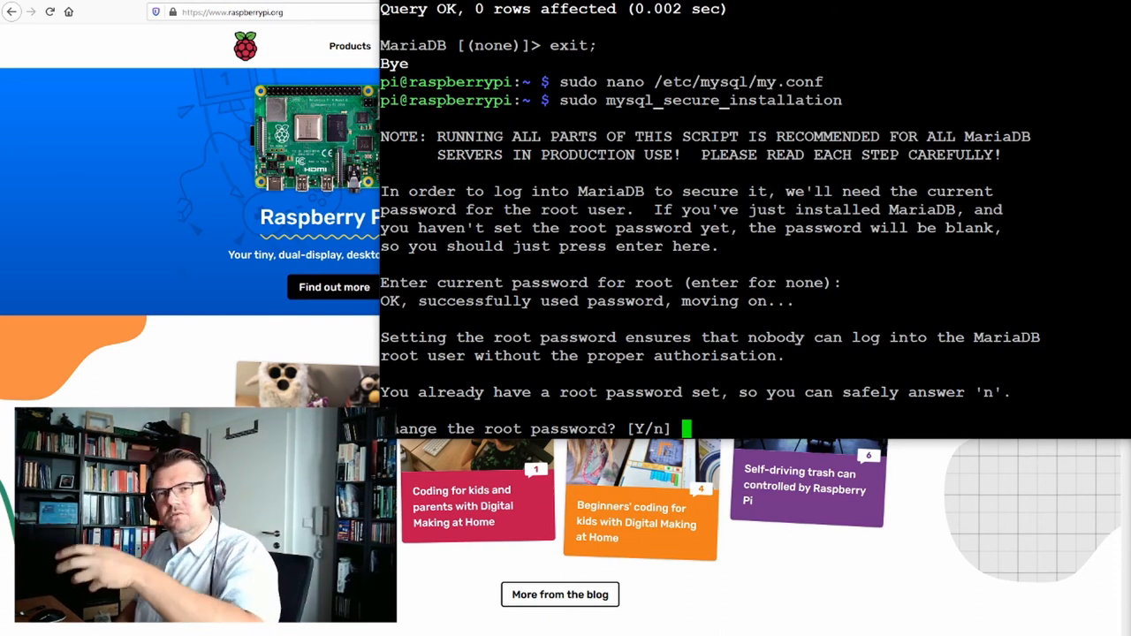
# Answer n to changing root password, then Y to remove anonymous users, block remote root, drop test database and reload privileges
pyautogui.write('n')
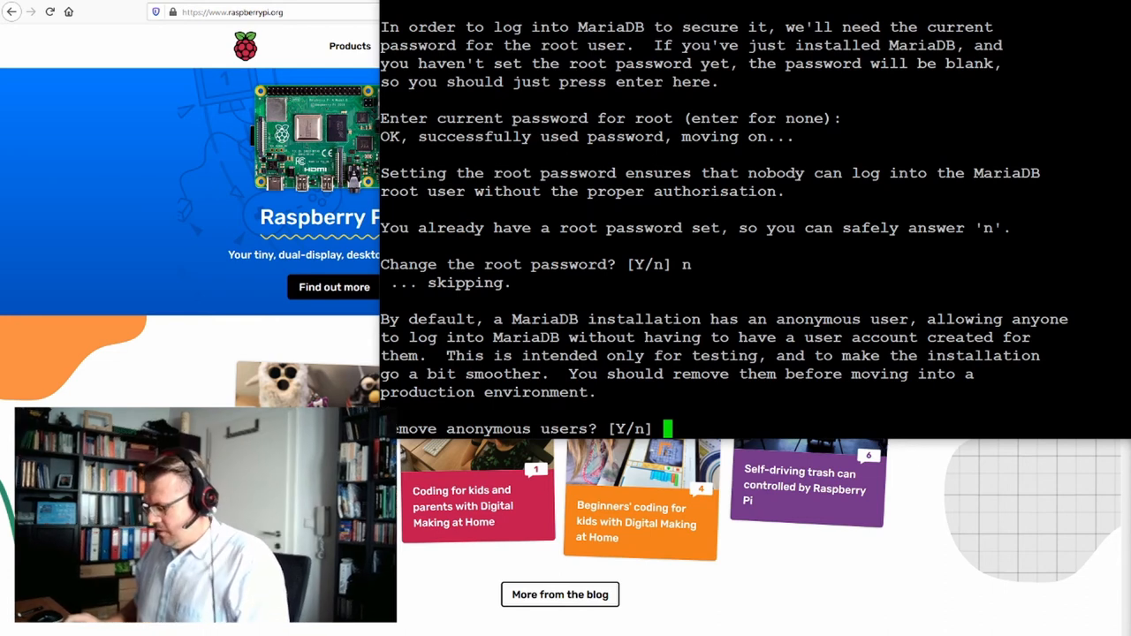
pyautogui.write('Y')
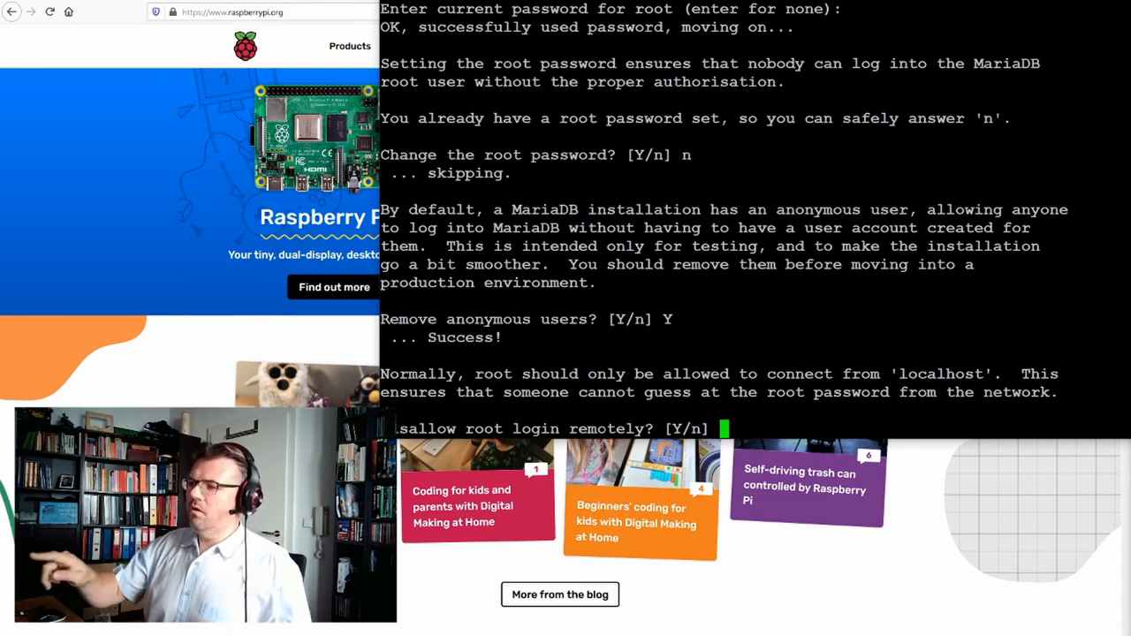
pyautogui.write('Y')
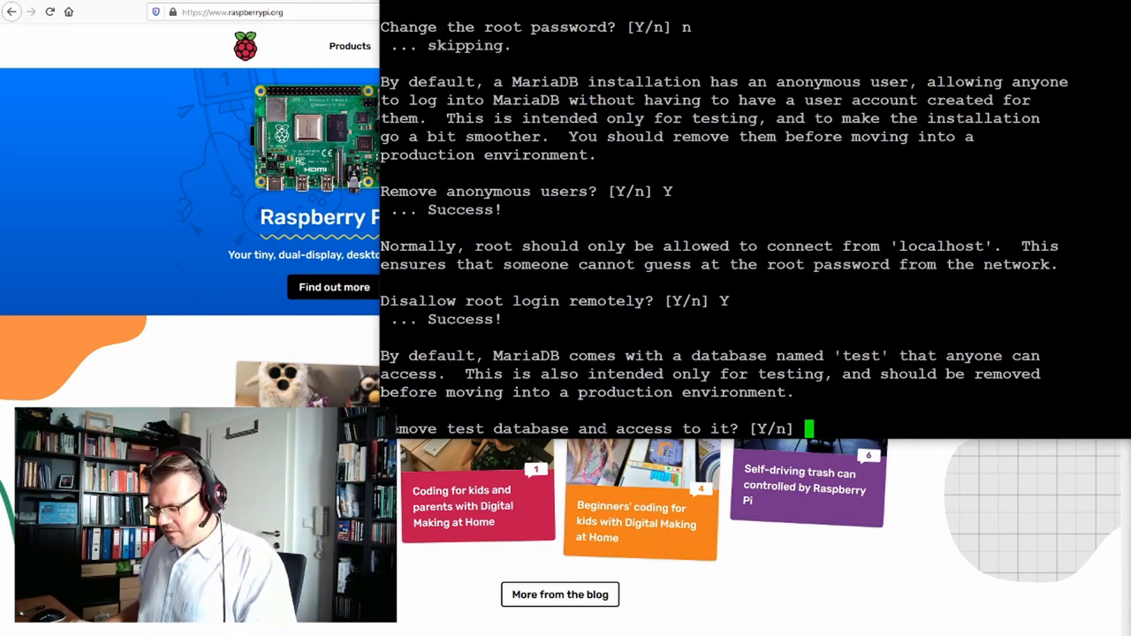
pyautogui.write('Y')
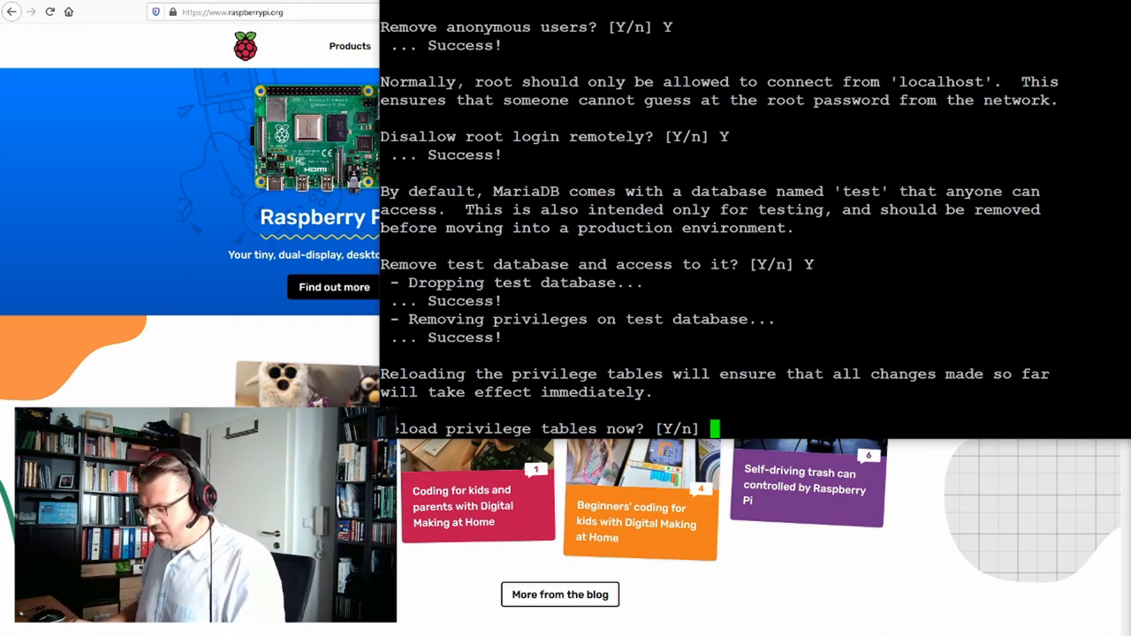
pyautogui.write('Y')
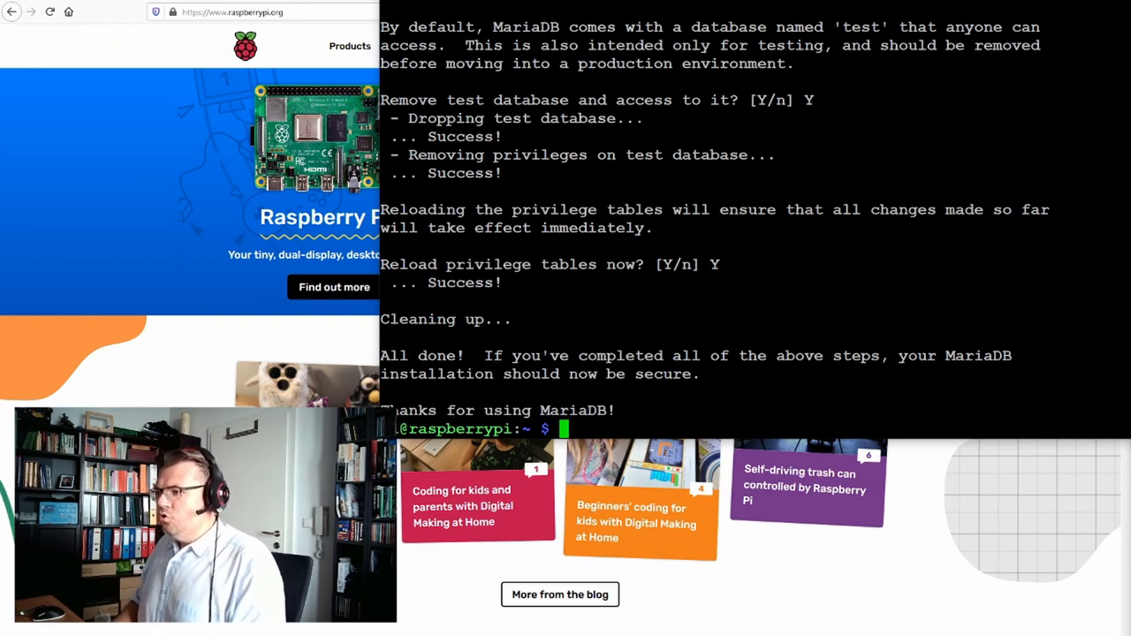
# Enter sudo /etc/init.d/mysql restart at the prompt without running it yet
pyautogui.write('su')
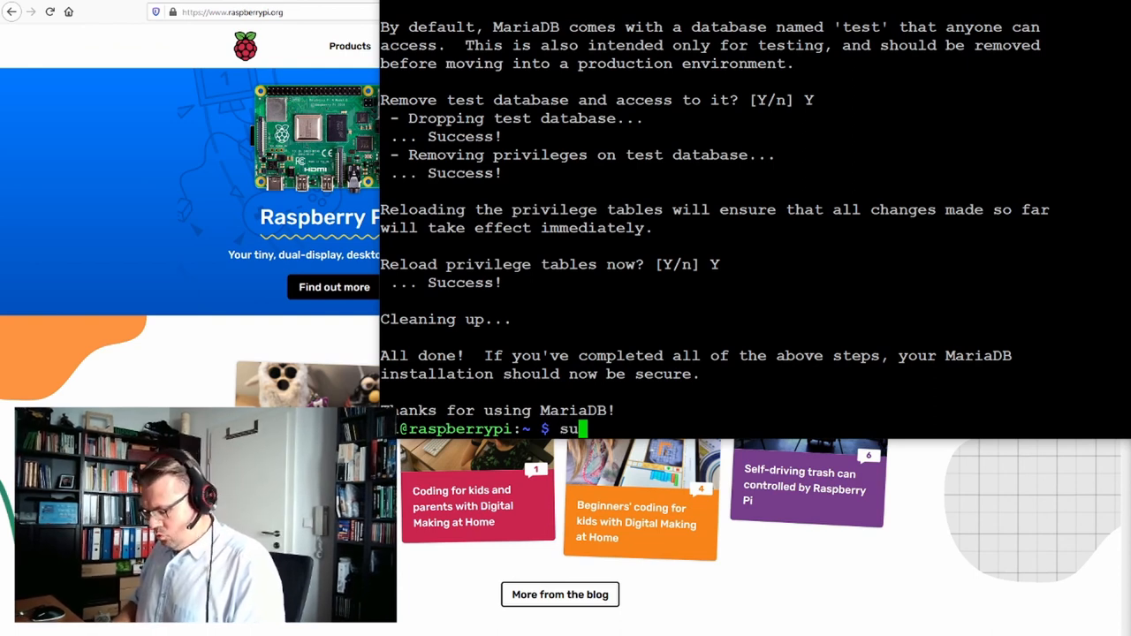
pyautogui.write('do')
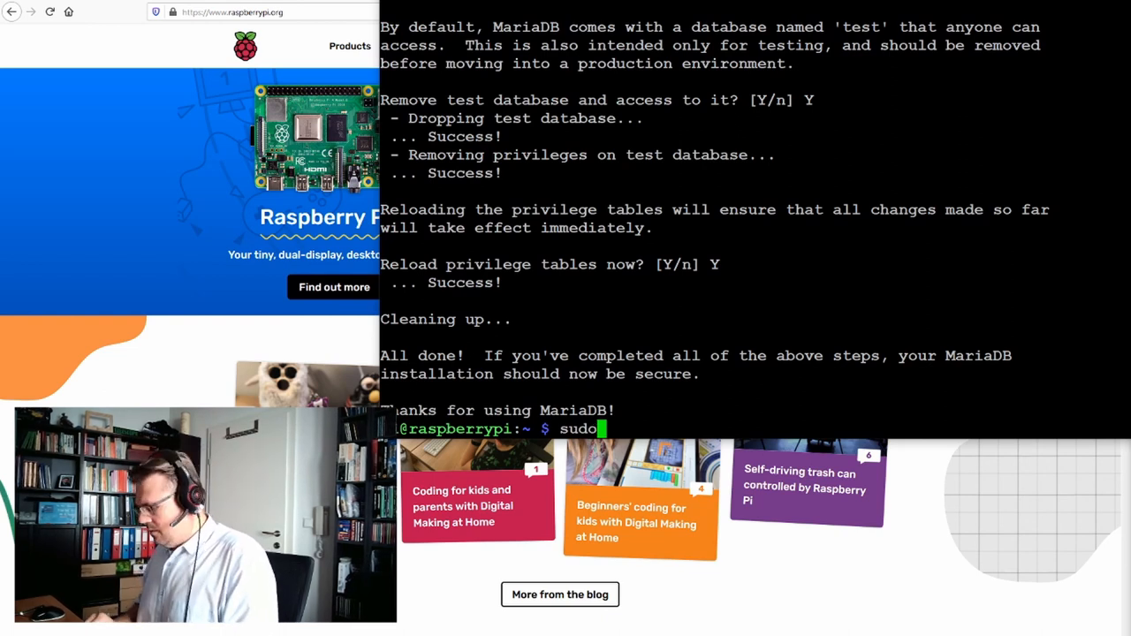
pyautogui.write('/etc')
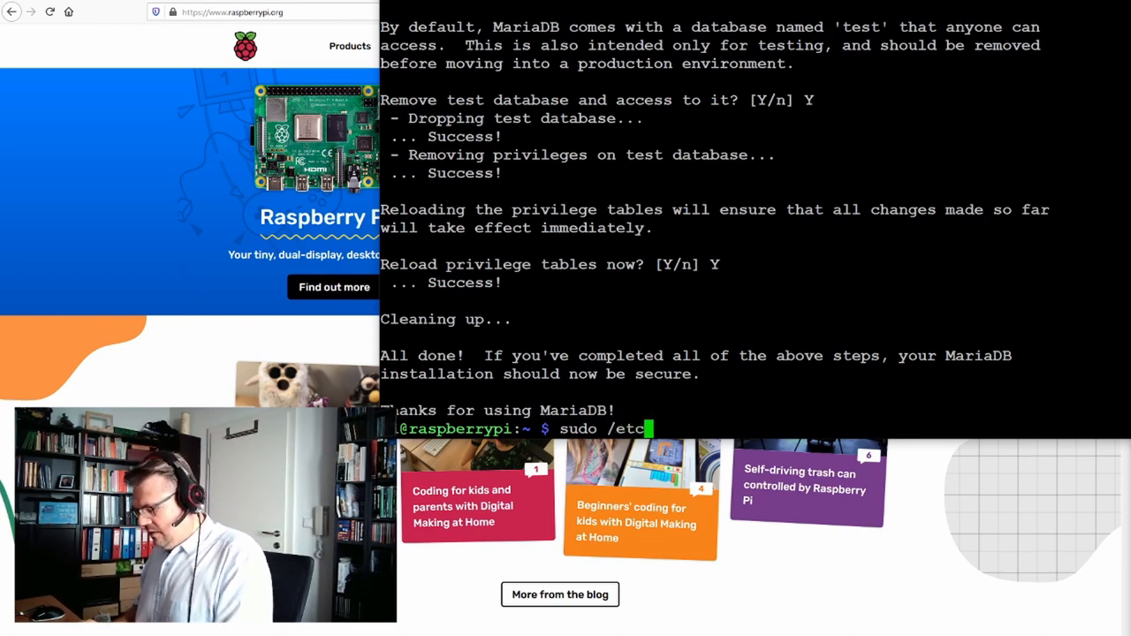
pyautogui.write('/ini')
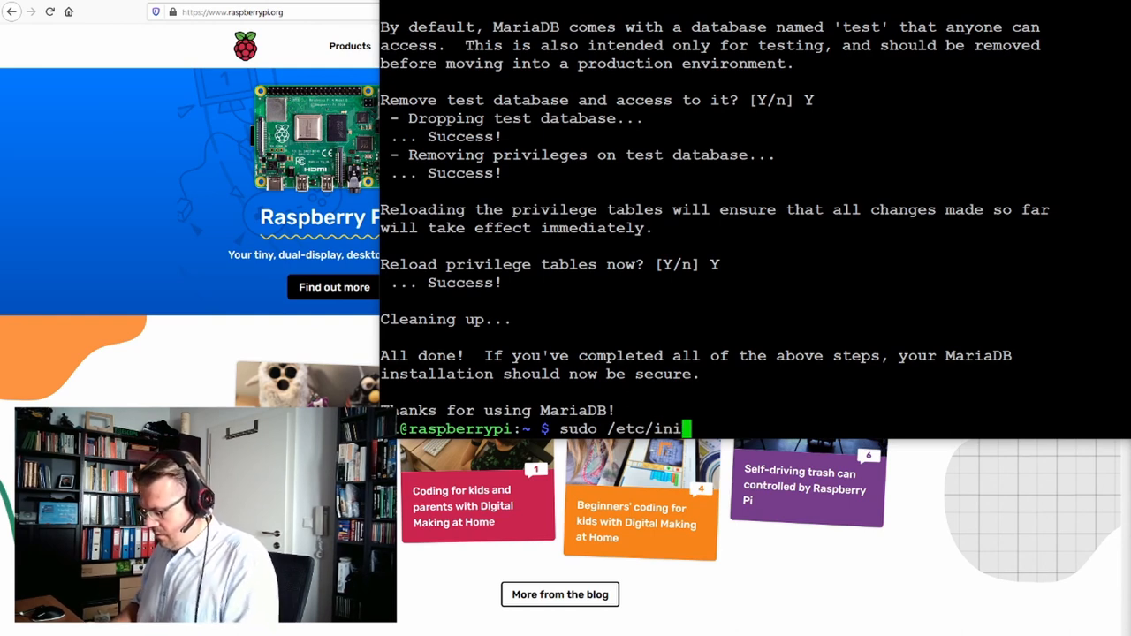
pyautogui.write('t.d/&')
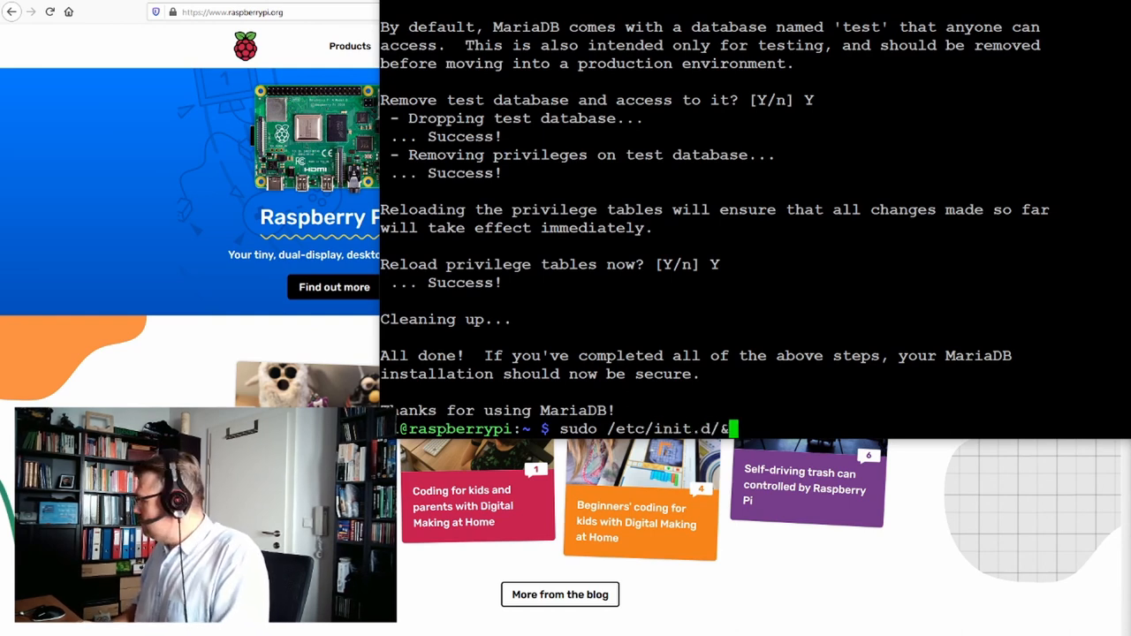
pyautogui.write('mysql')
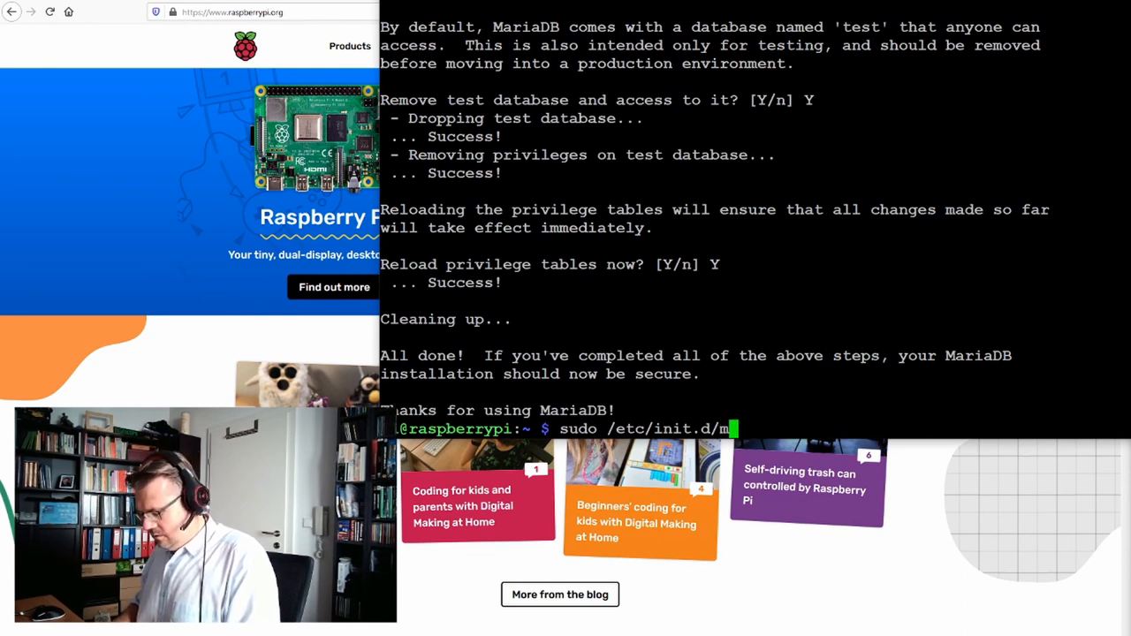
pyautogui.write('ysql')
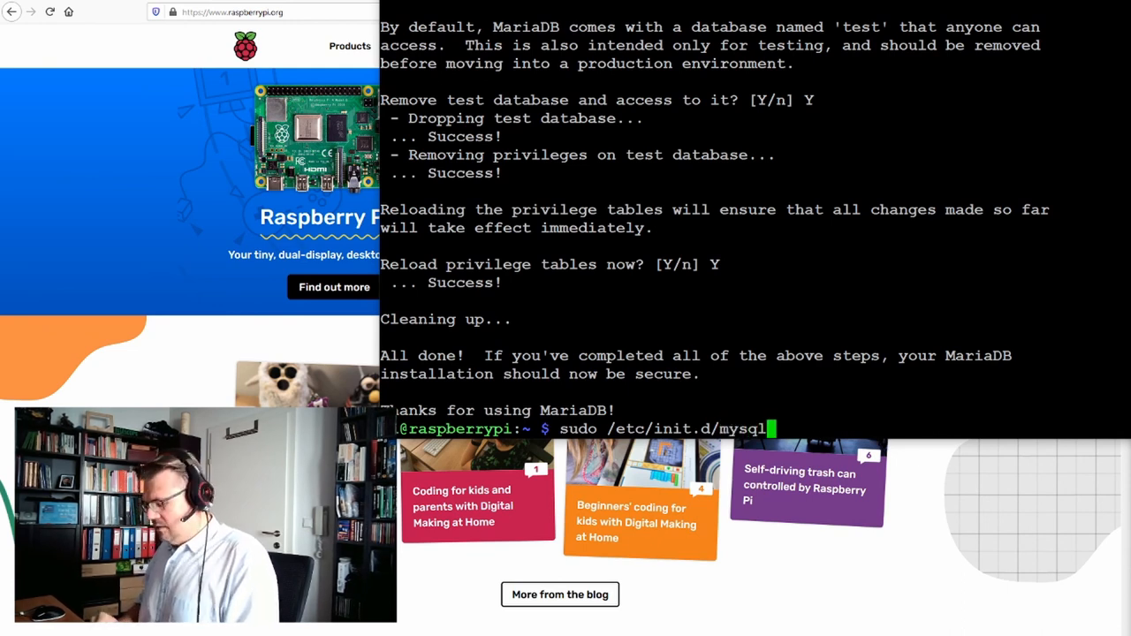
pyautogui.write('restart')
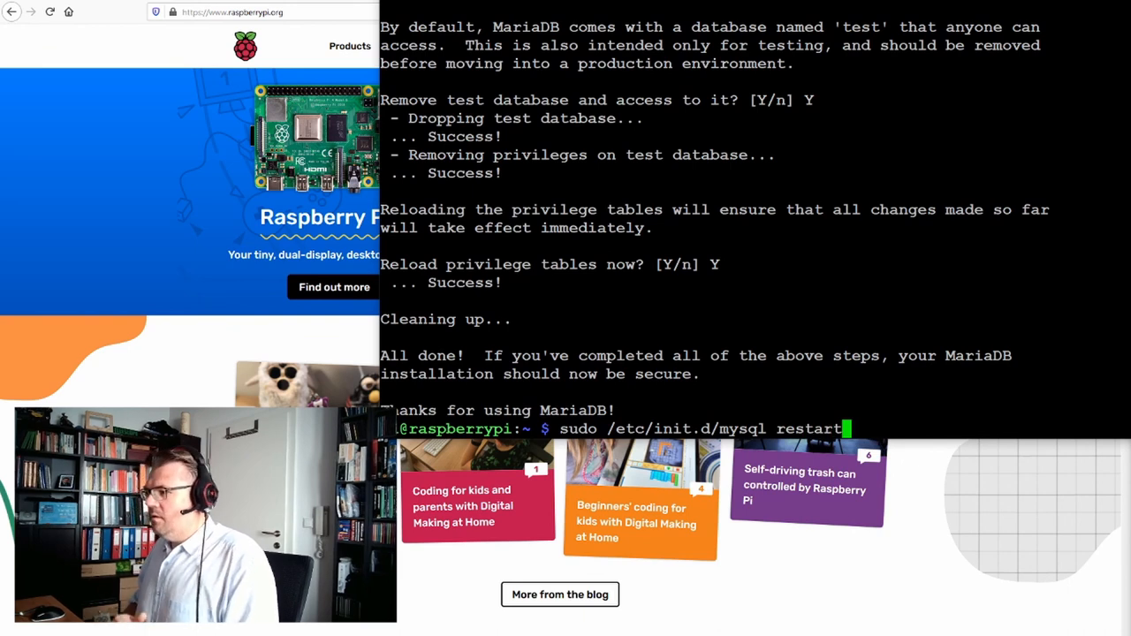